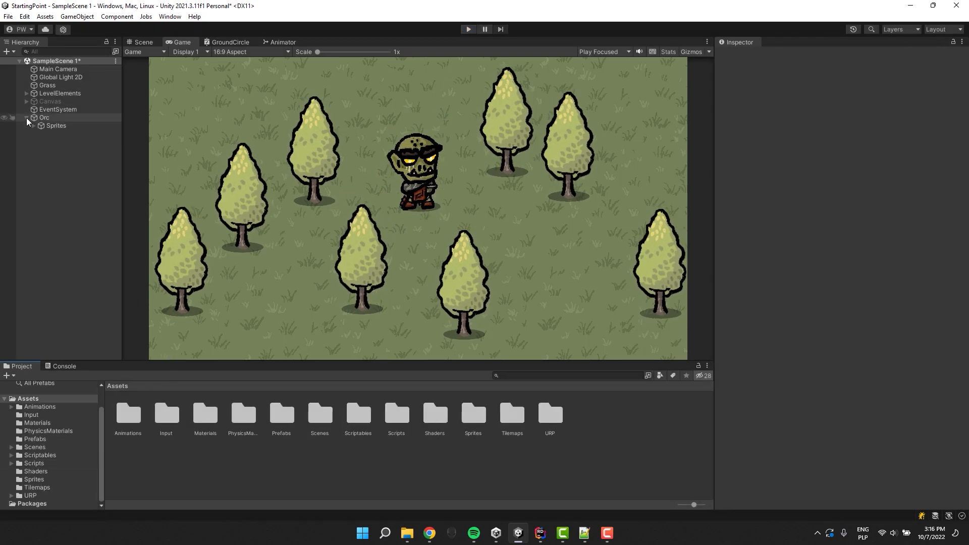
Step: Create a UI Image under Orc and name it BarBackground
right_click(44, 117)
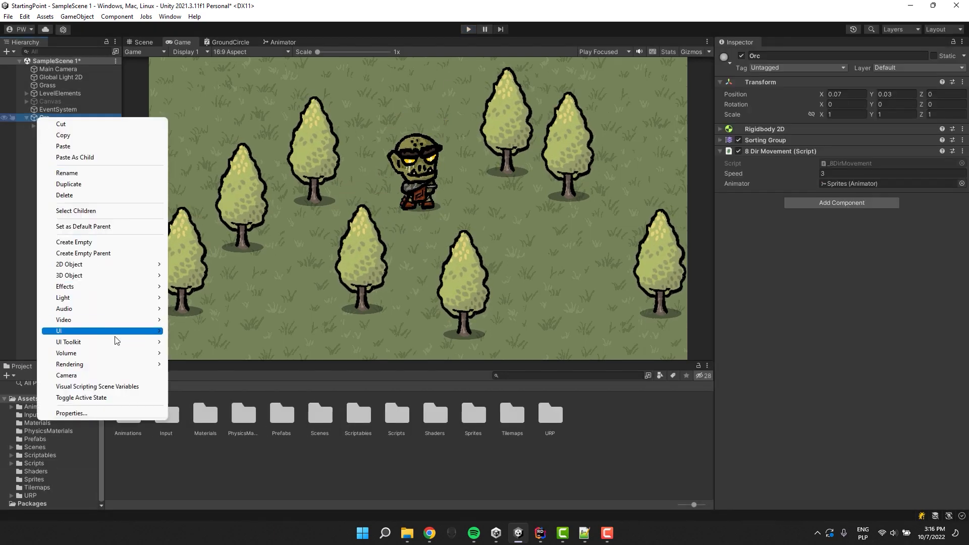
mouse_move(58, 331)
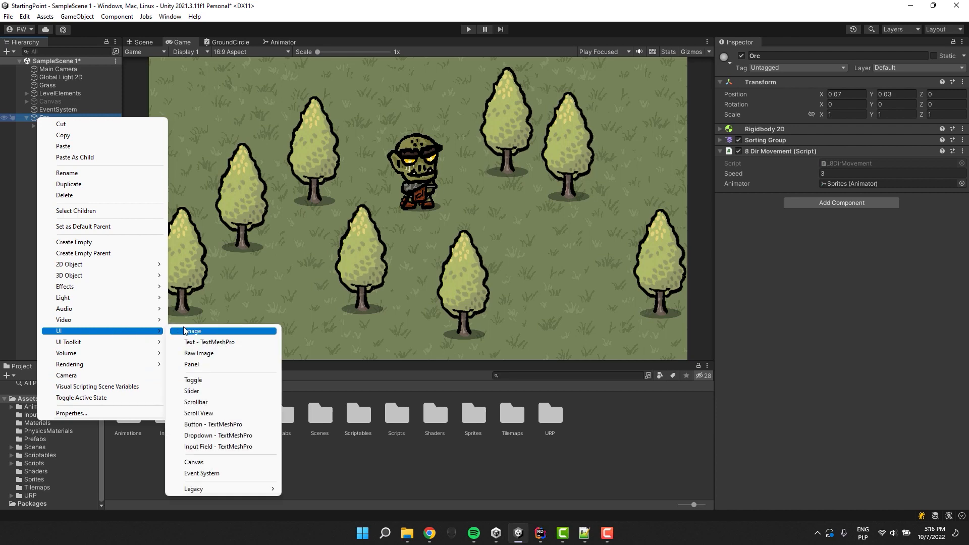
click(193, 332)
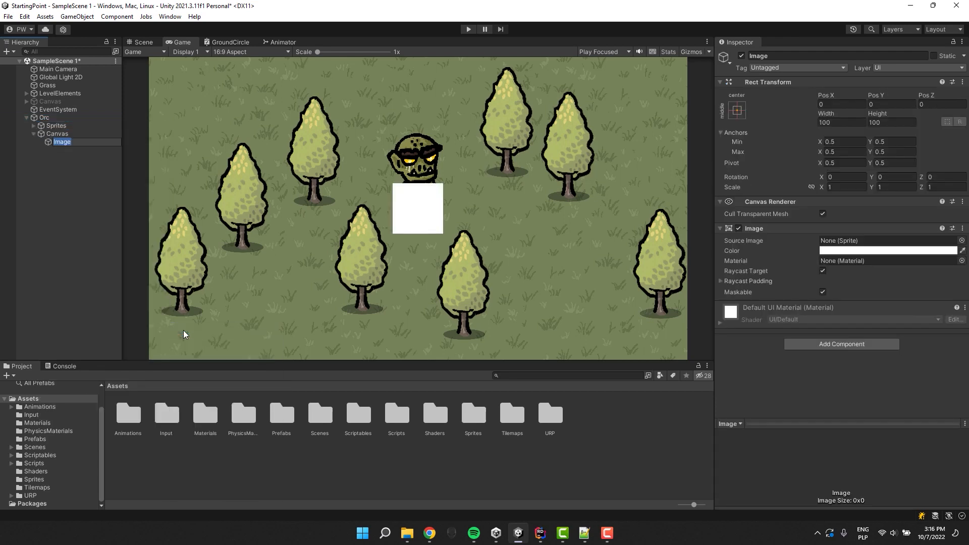
text(BarBackground)
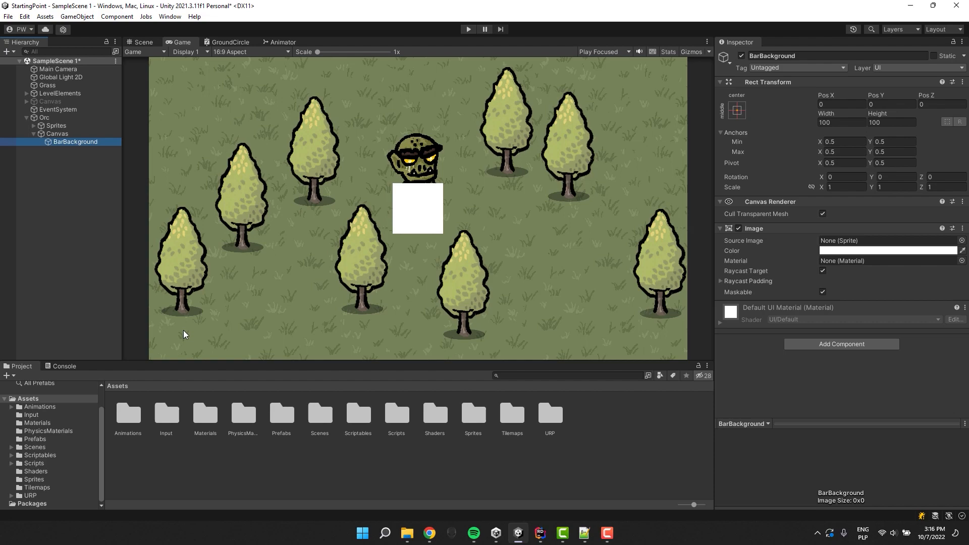
Step: Set the canvas to World Space with Main Camera as event camera, sorting layer FG, order 999
click(57, 133)
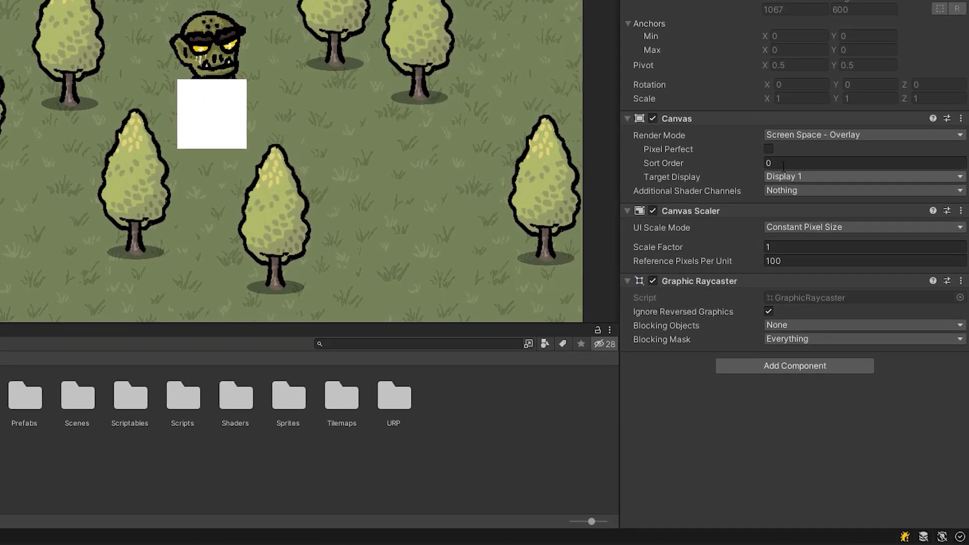
click(859, 134)
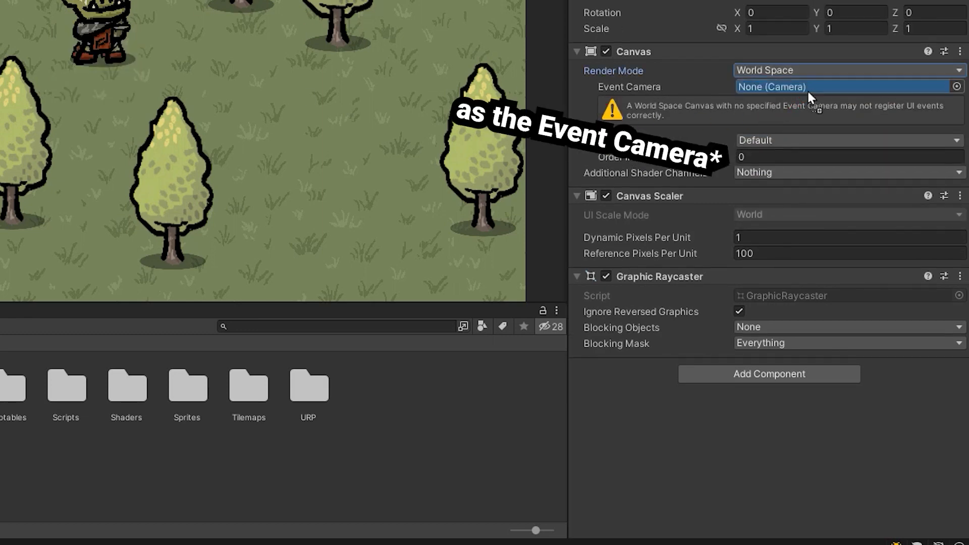
click(847, 87)
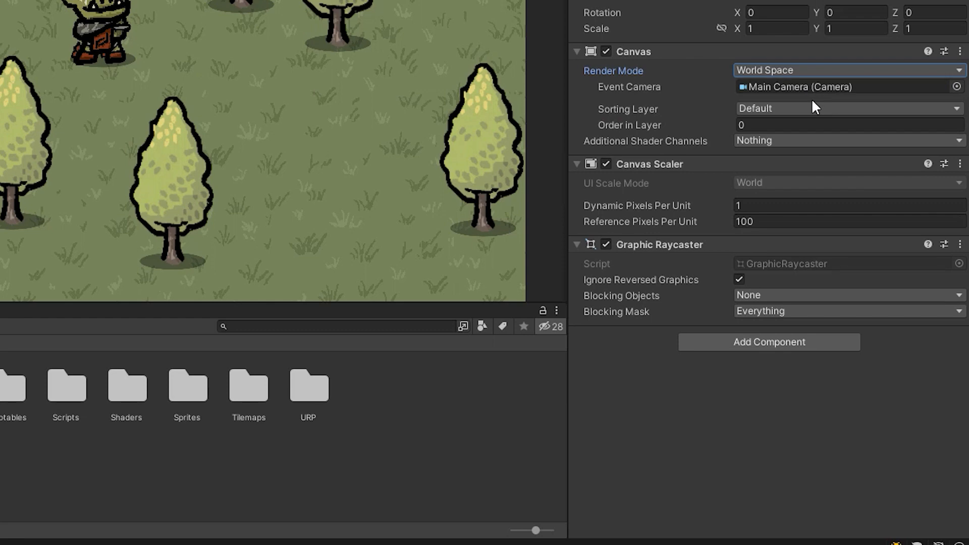
click(846, 108)
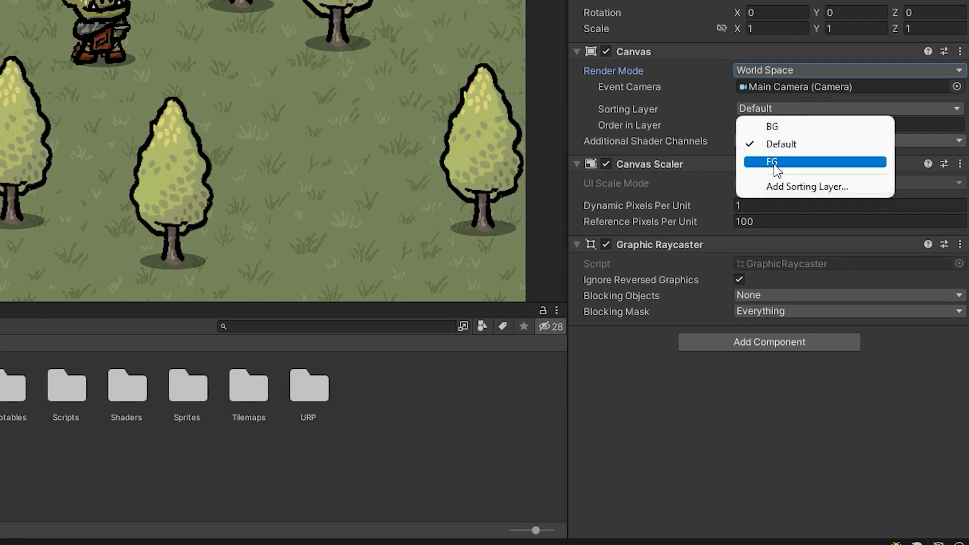
click(772, 162)
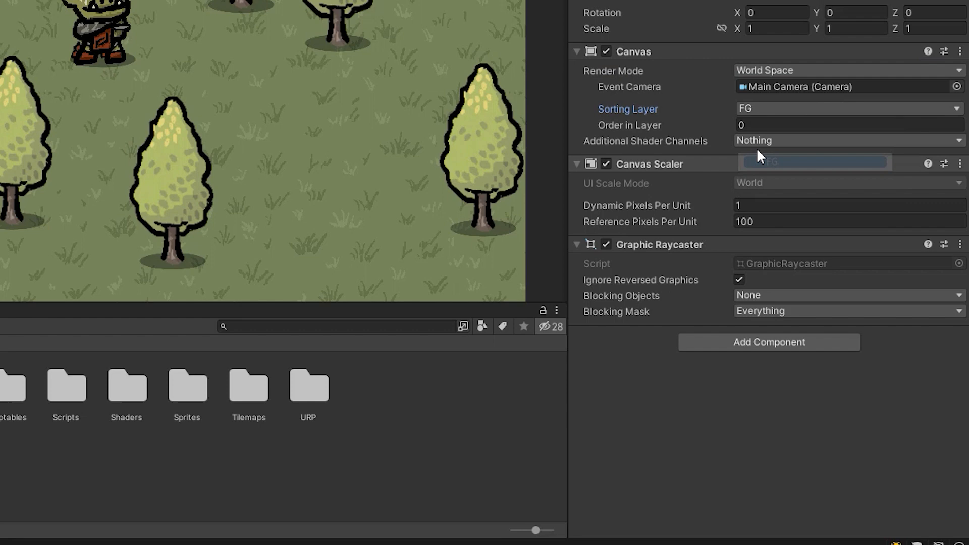
click(847, 125)
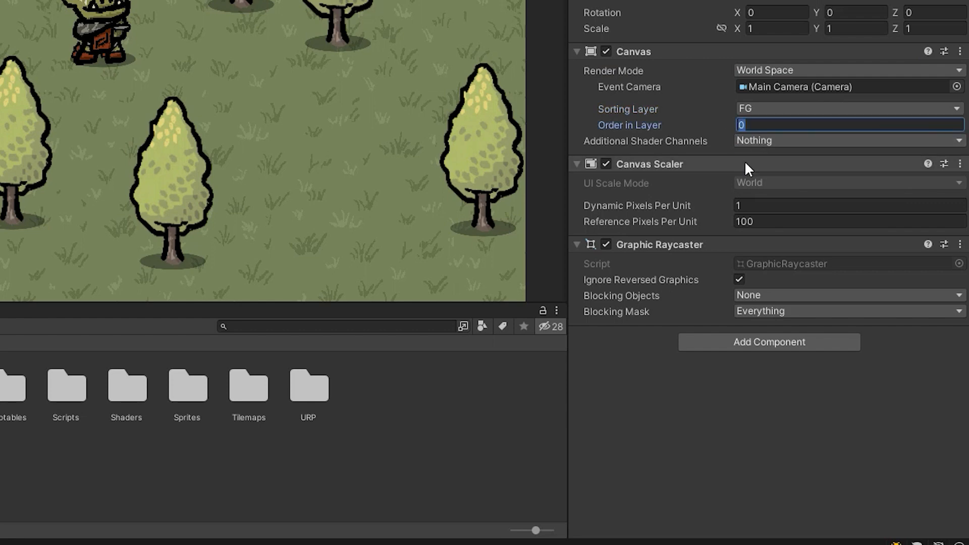
text(999)
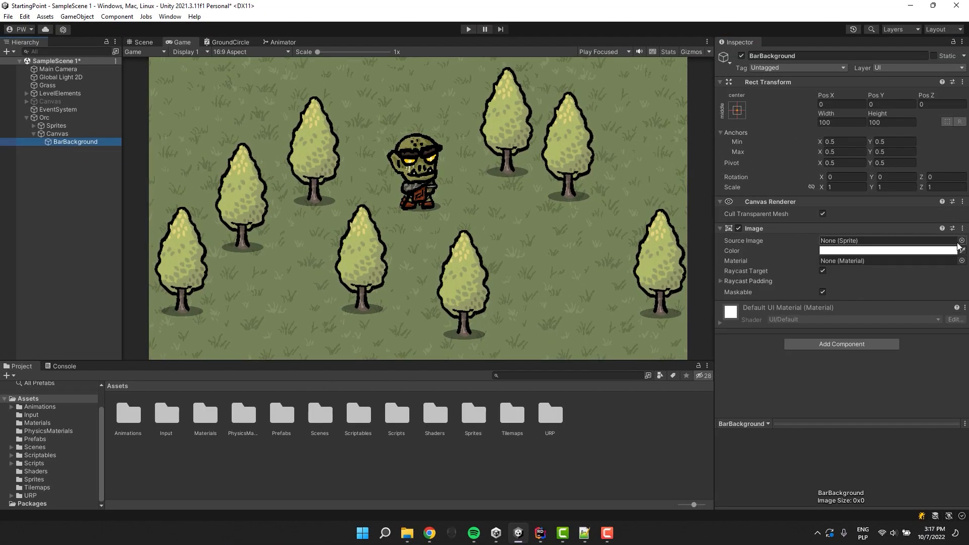
Step: Assign HpBg_0 to BarBackground, zero the canvas position, and unlink scale to edit Scale X
click(962, 240)
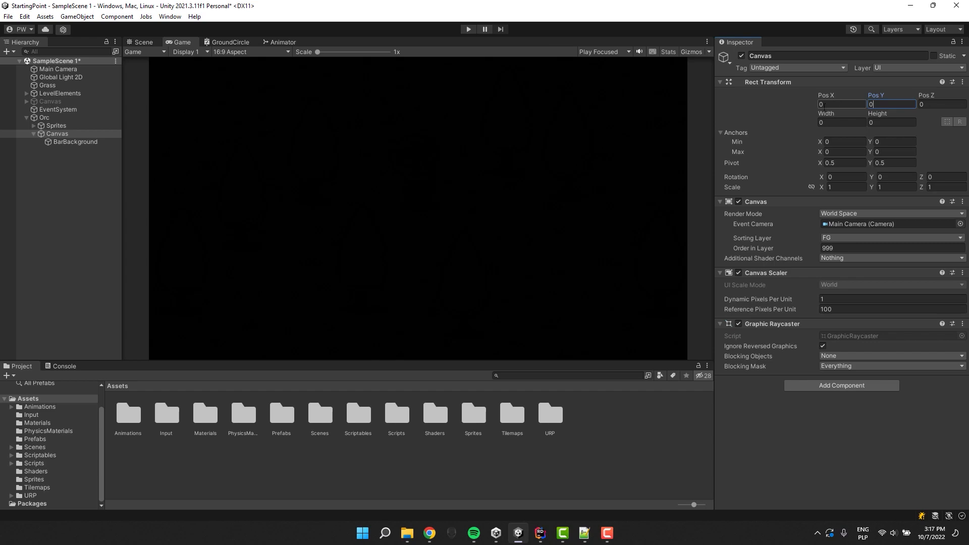
click(76, 141)
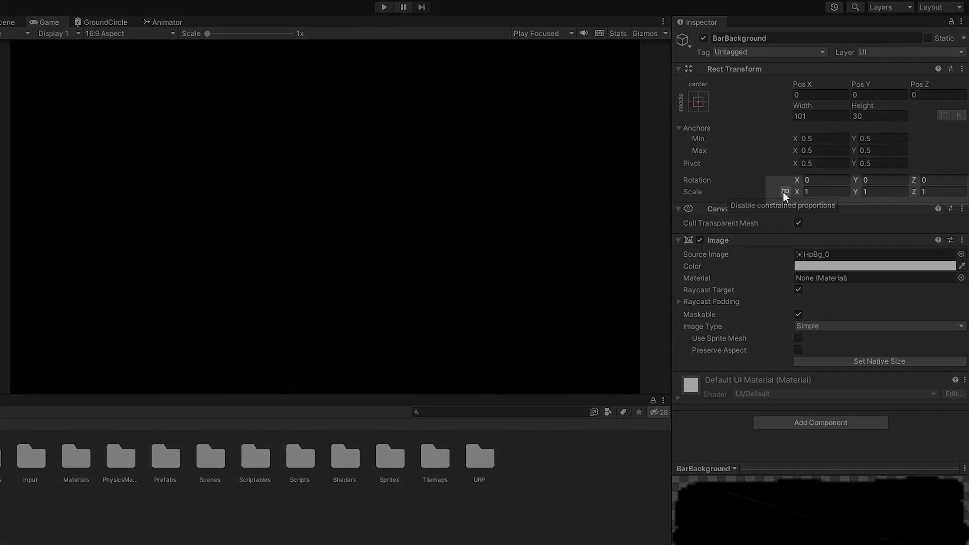
click(785, 192)
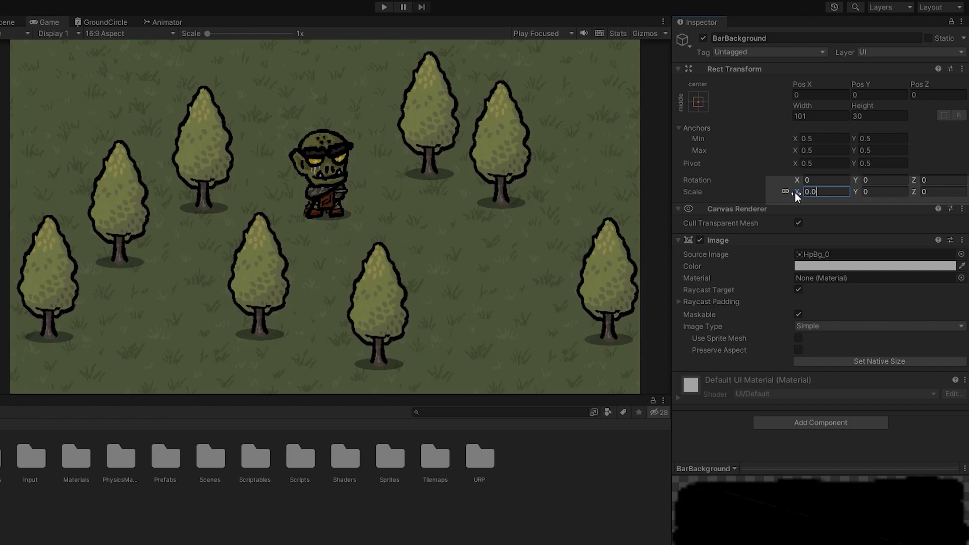
click(10, 131)
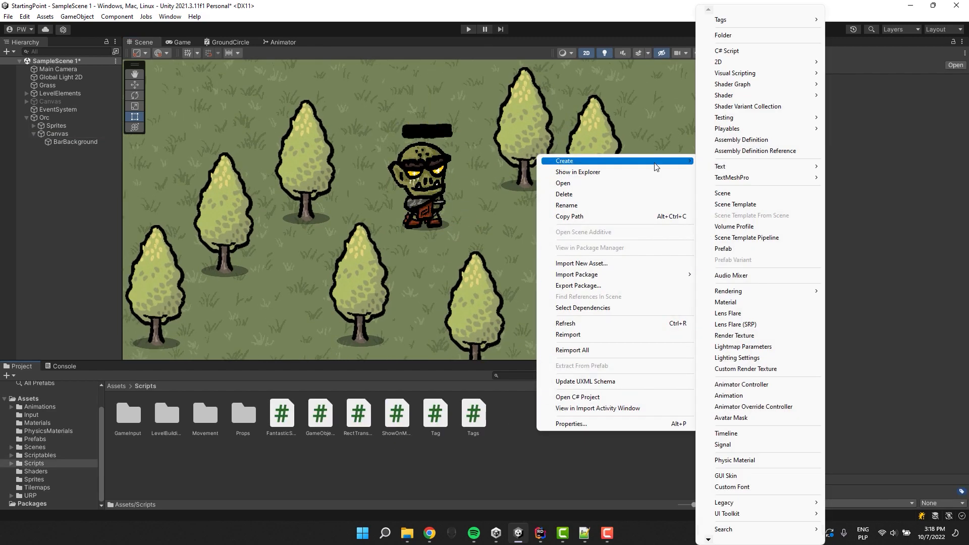
Step: Create a Bar C# script, attach it, and rename the canvas WorldSpaceBar
click(727, 50)
text(W)
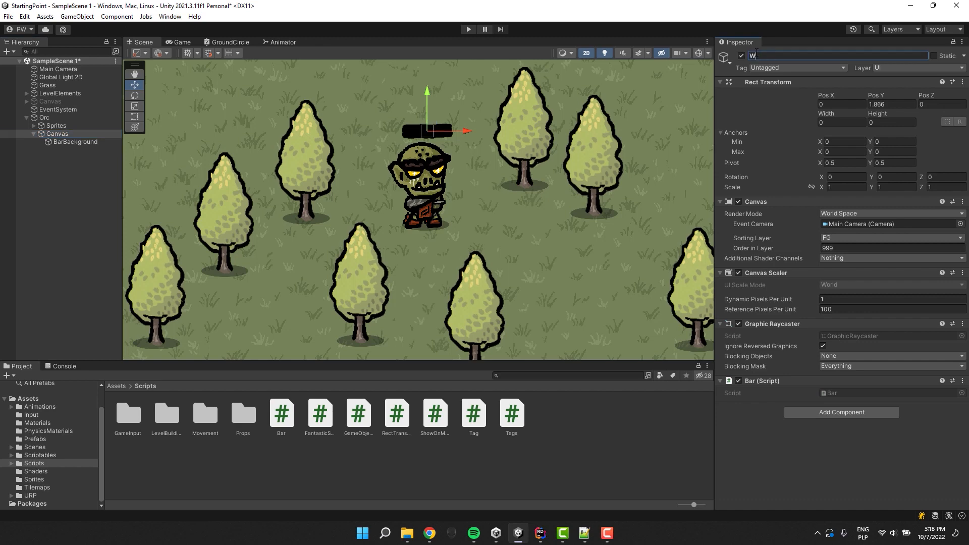
text(orldSpaceBar)
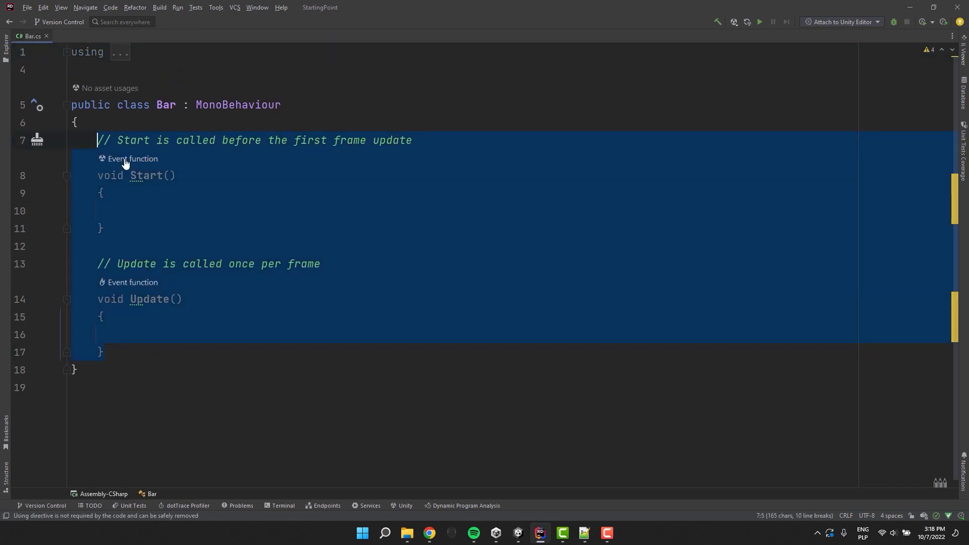
Step: Add serialized MaxValue and Value auto-properties with private setters to Bar
text([field: SerializeField])
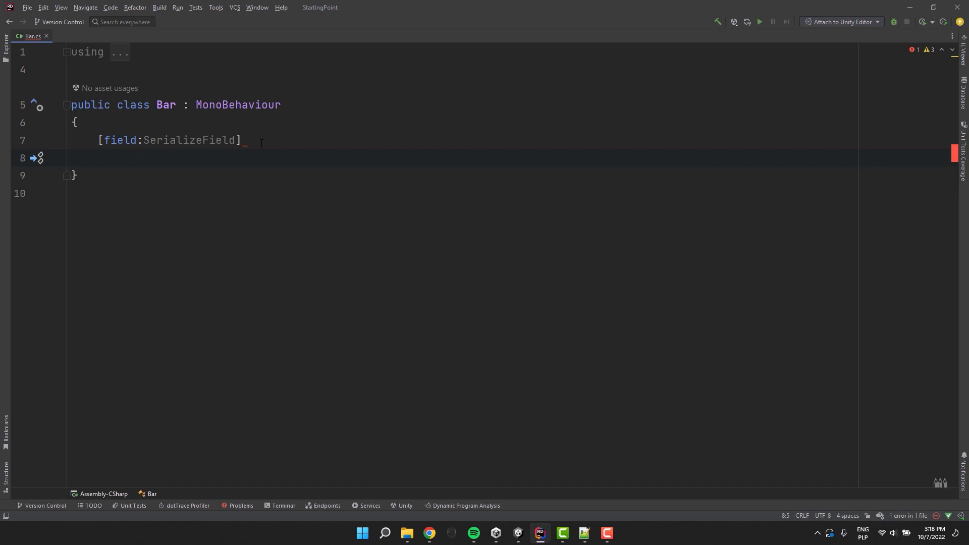
text(public int MaxValue)
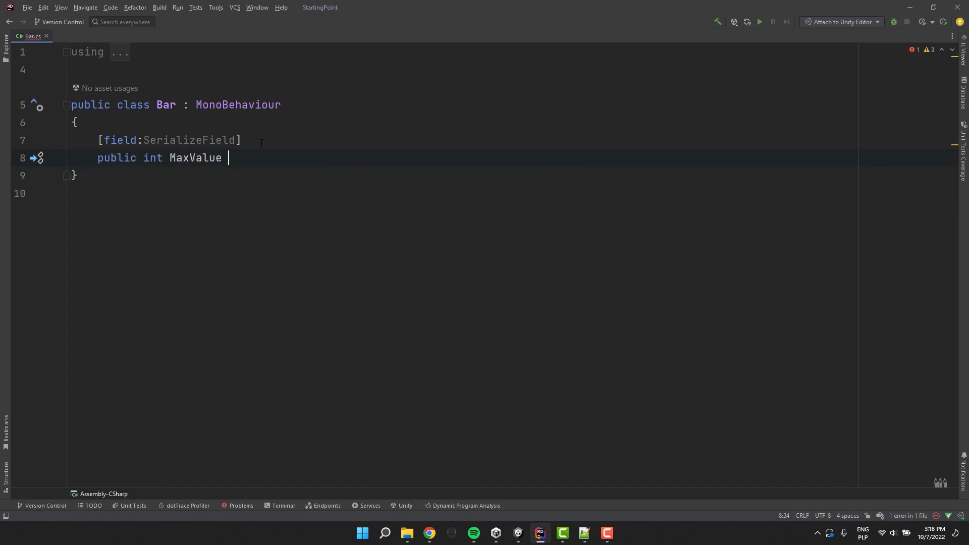
text({ get; private set; })
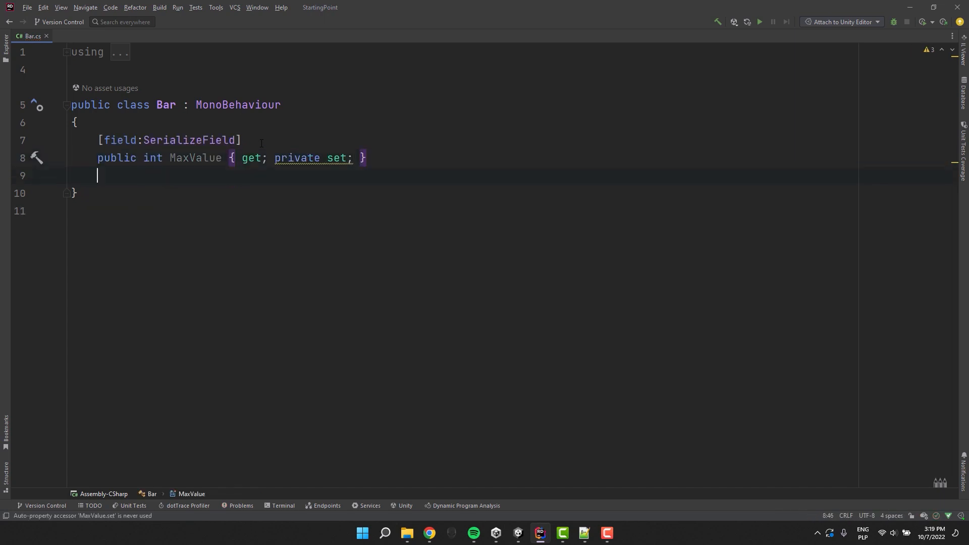
text([field:SerializeField)
text(public int)
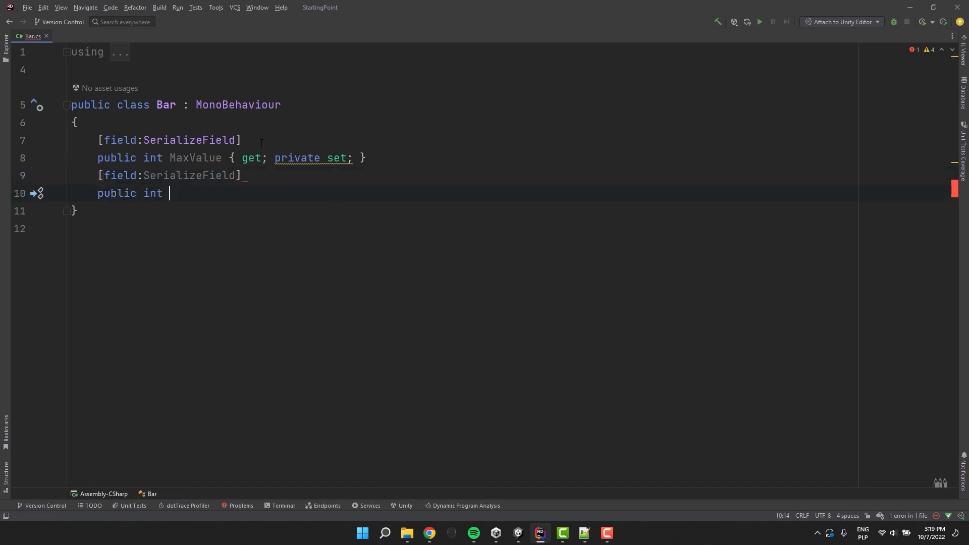
text(Value { get; private set; })
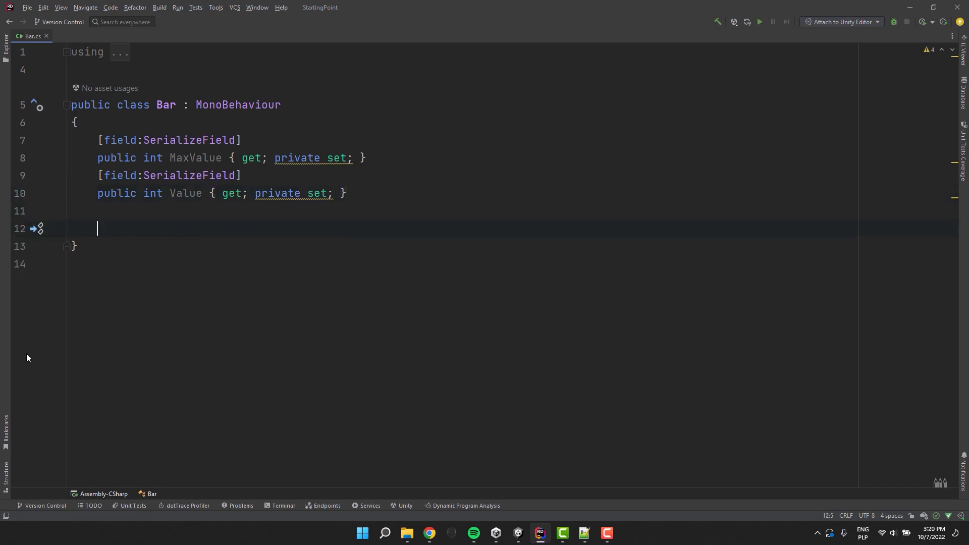
Step: Add a Change(int amount) method clamping Value + amount between 0 and MaxValue
text(public void Change()
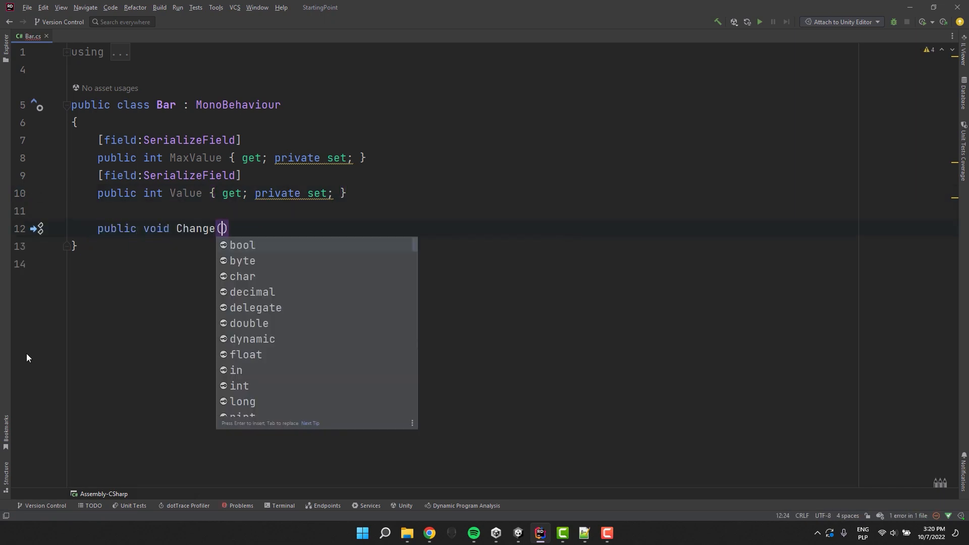
text(int amount)
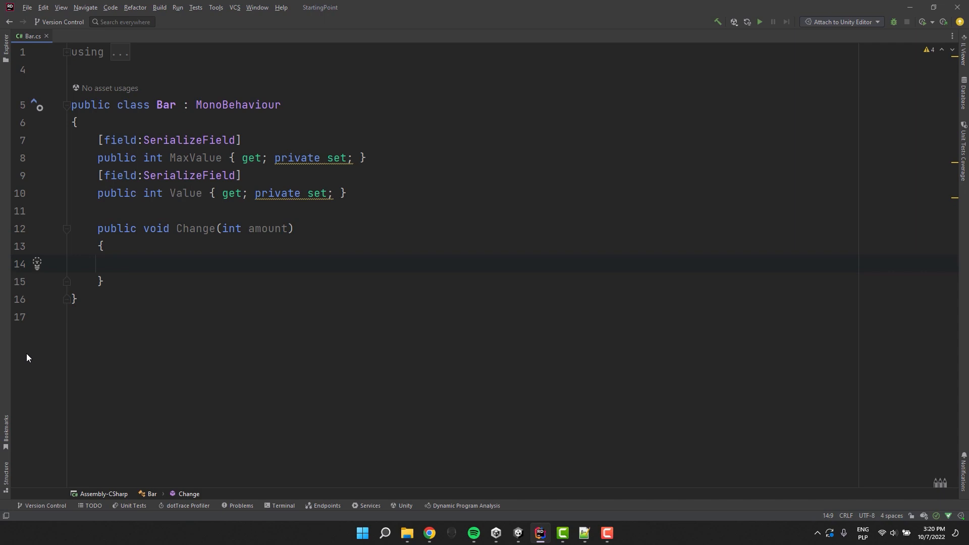
text(Value = Mathf.Clamp()
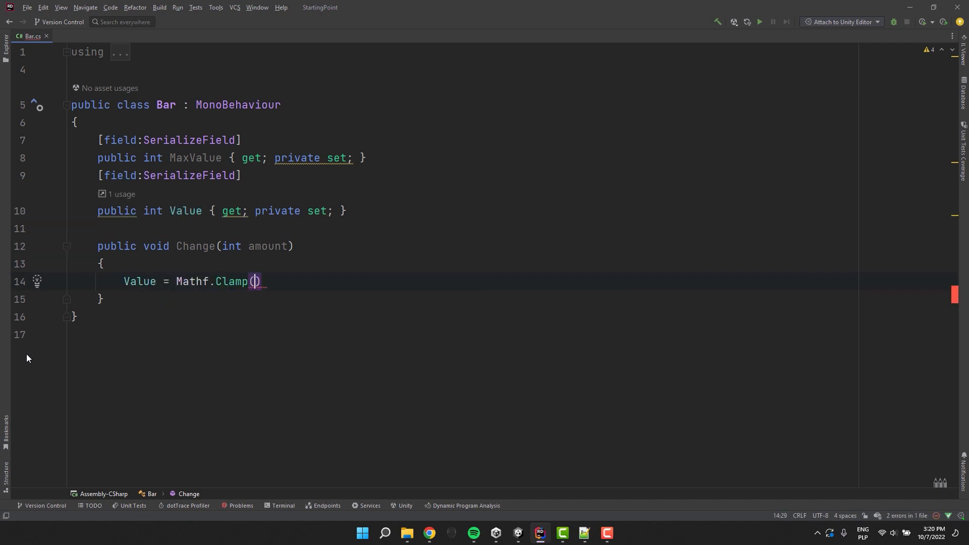
text(Value + amount,)
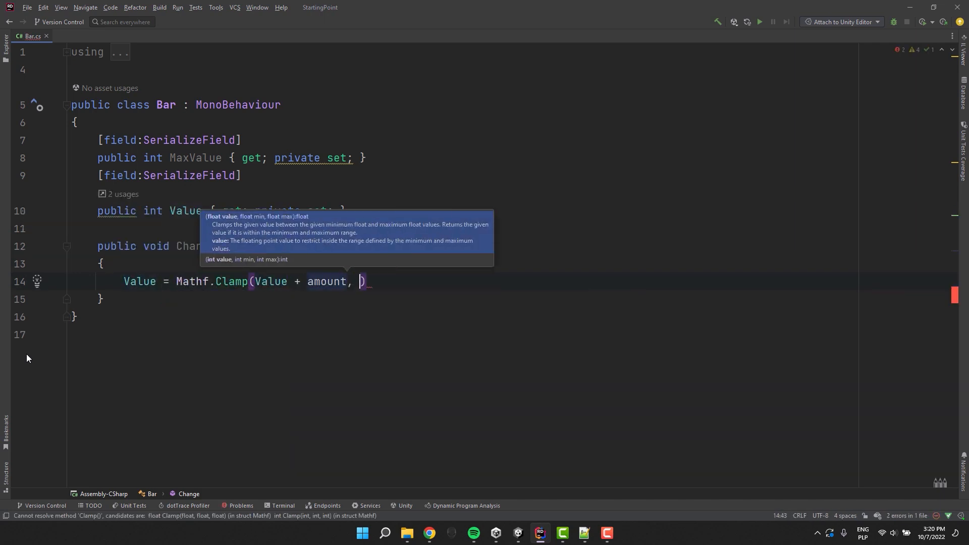
text(0, MaxValue);)
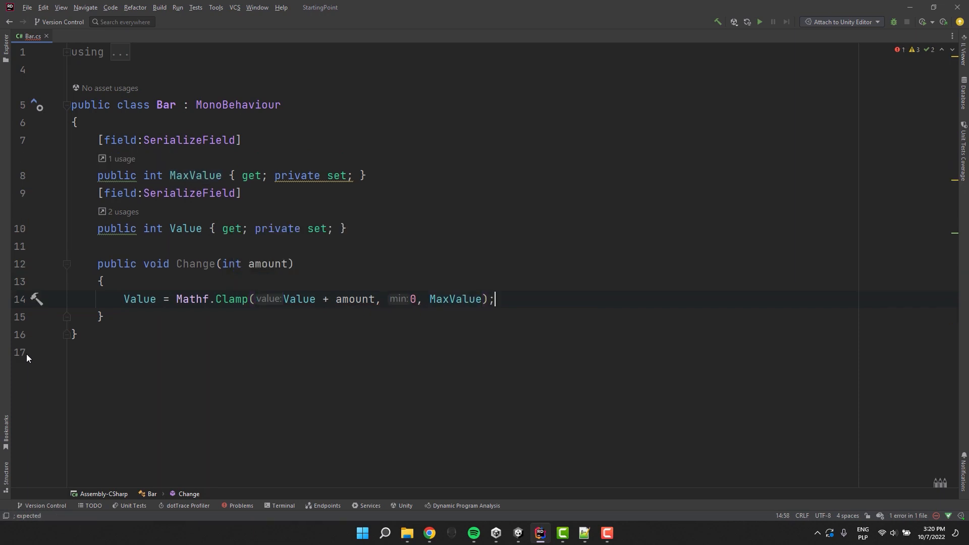
text(private void Update()
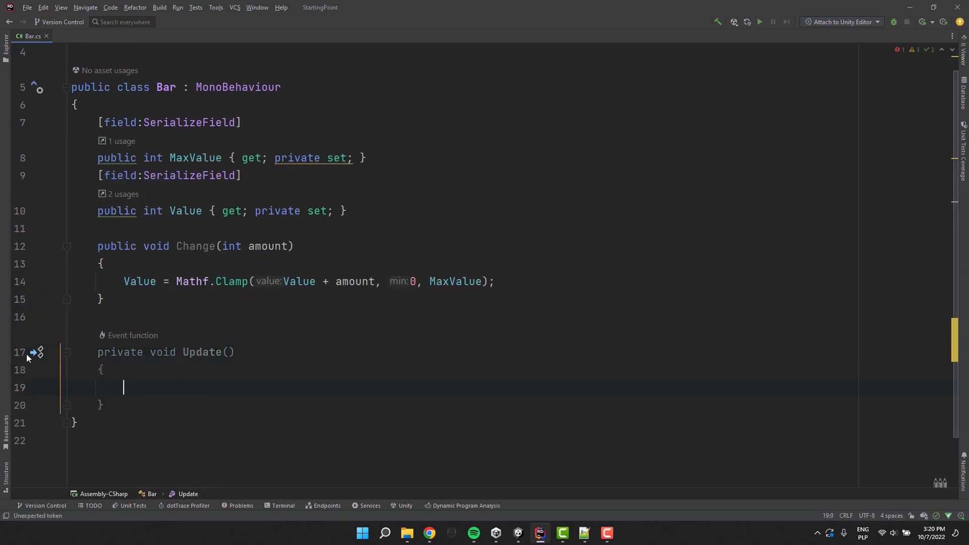
Step: In Update call Change(20) on left mouse press and Change(-20) on right press
text(if)
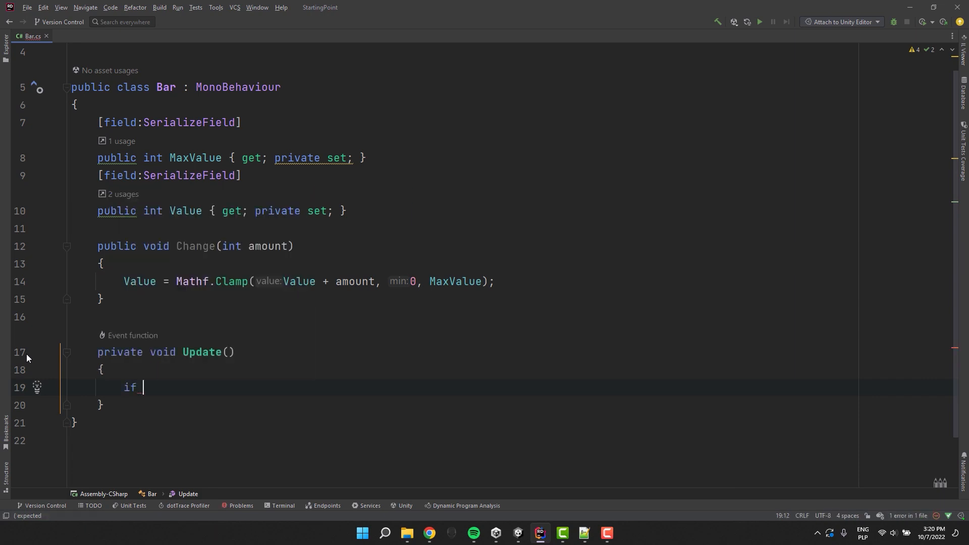
text((Mouse.current.)
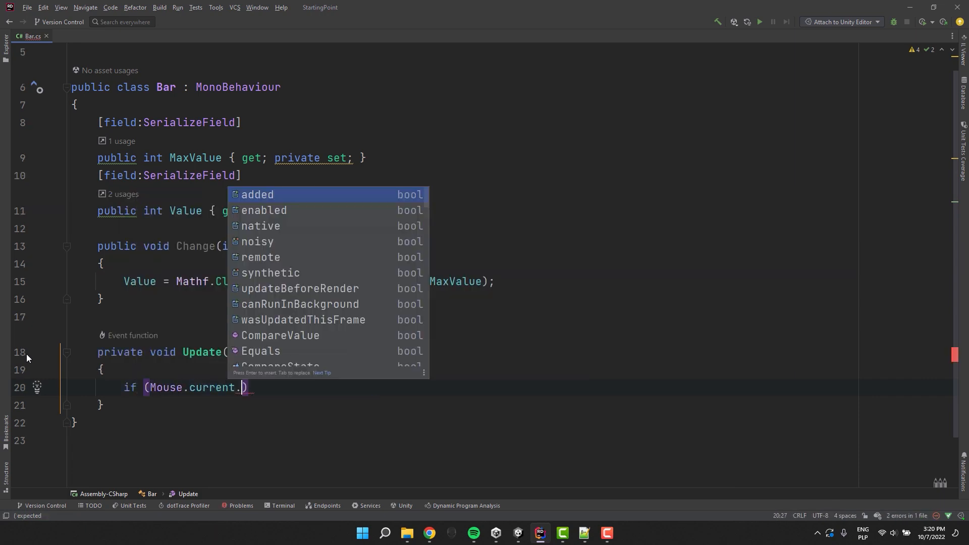
text(leftButton.wasPressedThisFrame)
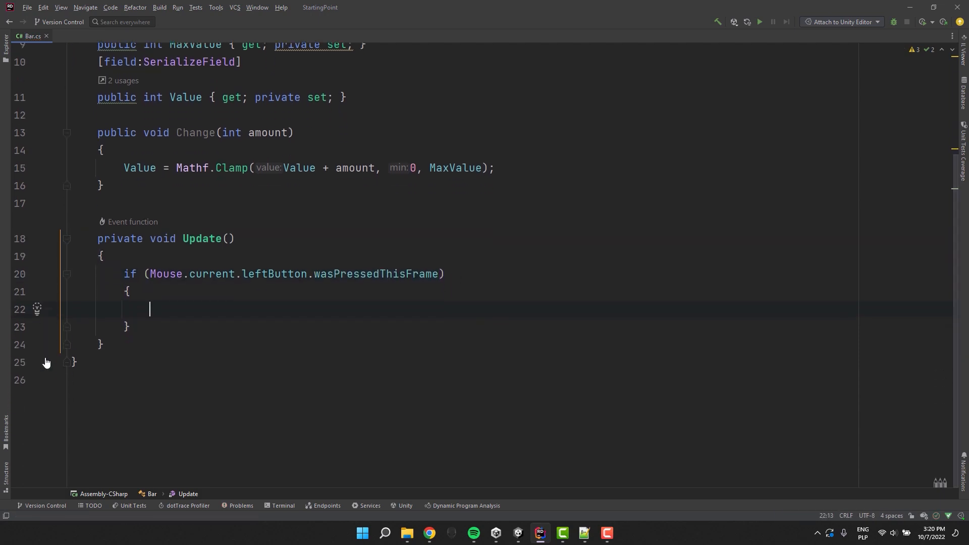
text(Change(20);)
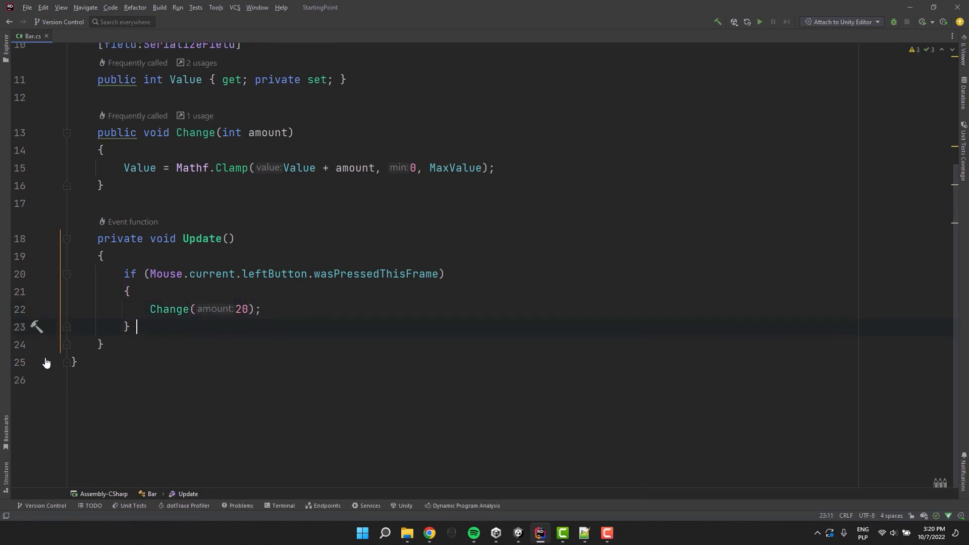
text(if (Mouse.current.rightButton.wasPressedThisFrame)
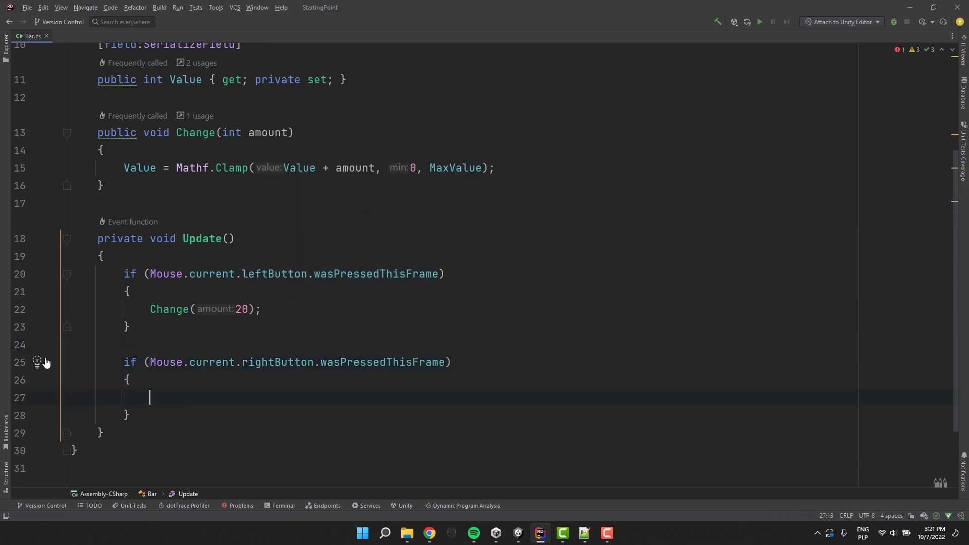
text(Change(-20);)
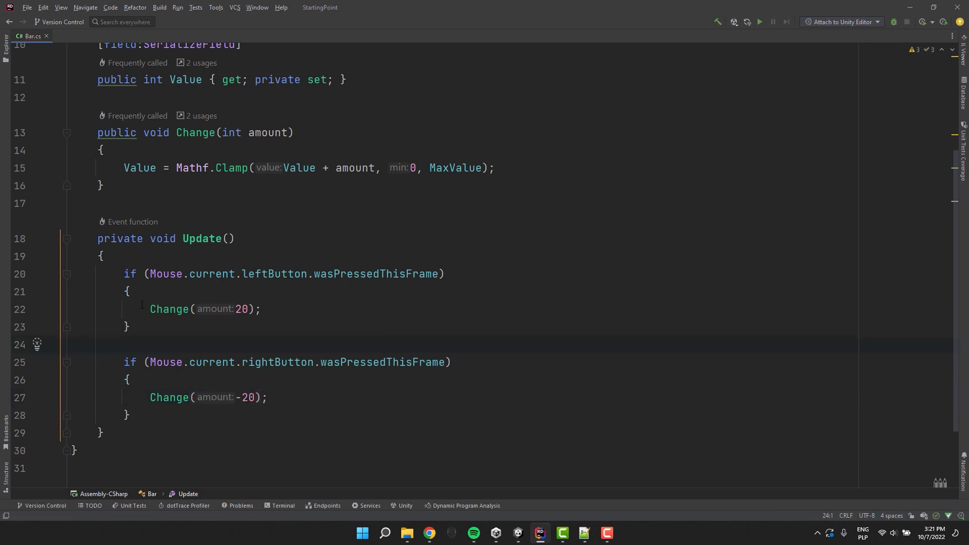
Step: Leave a commented Input.GetMouseButtonDown note for the old input system
text(//if (I)
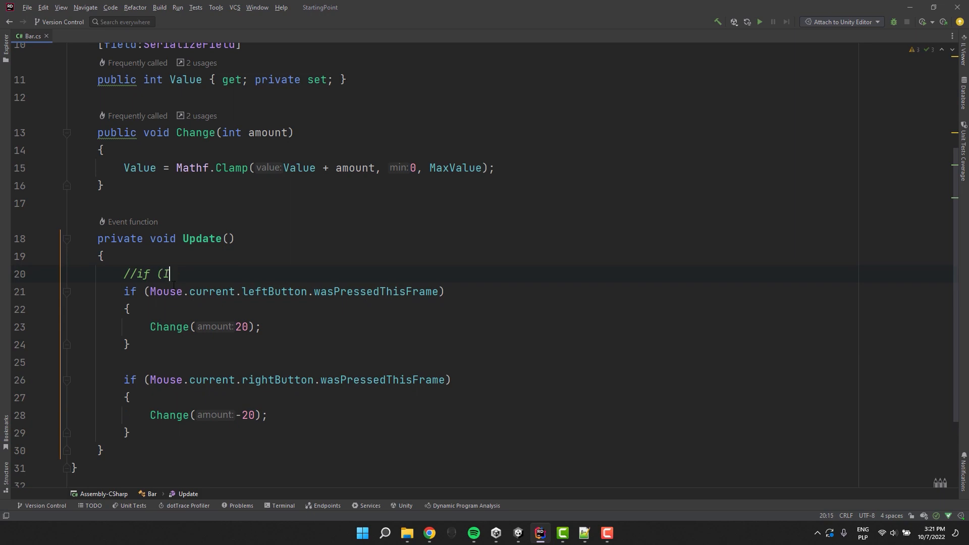
text(nput.GetMouseBu)
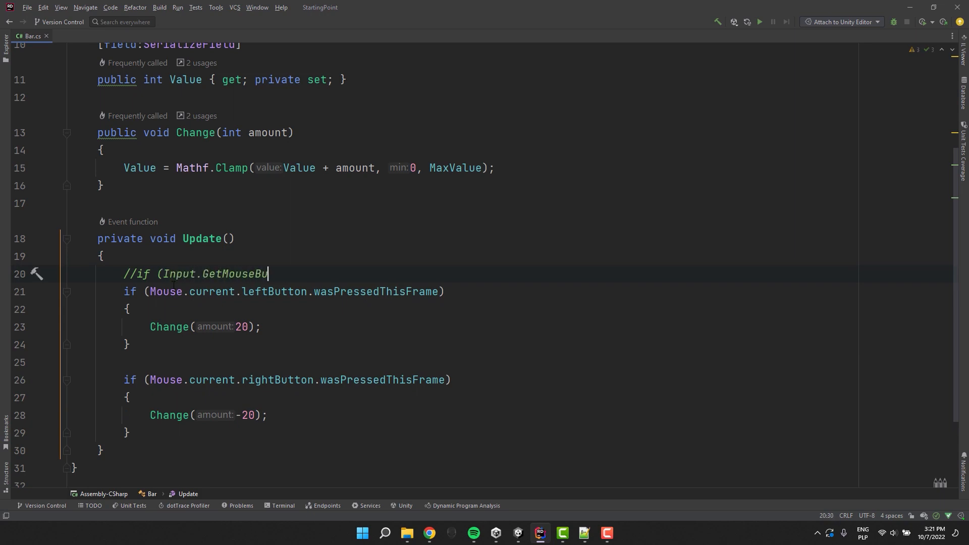
text(ttonDown()
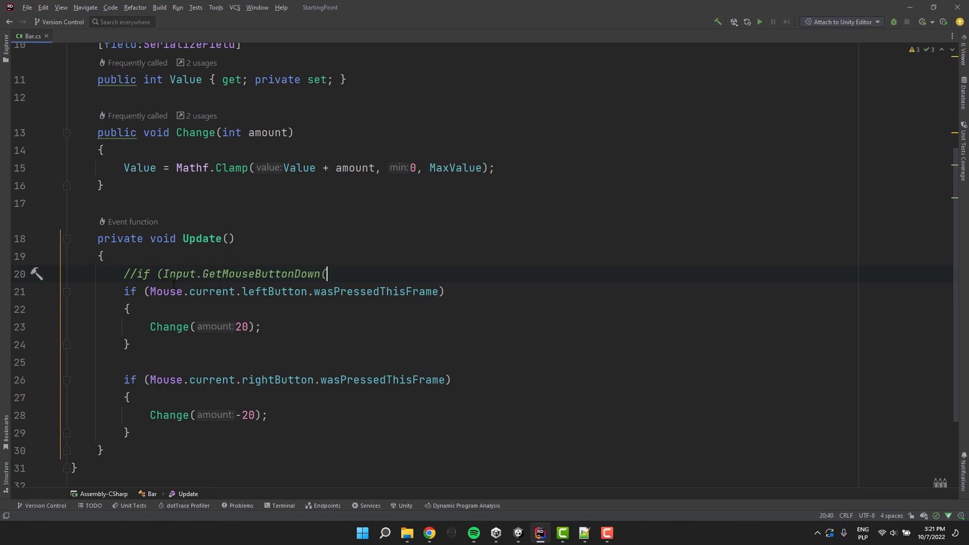
double_click(276, 379)
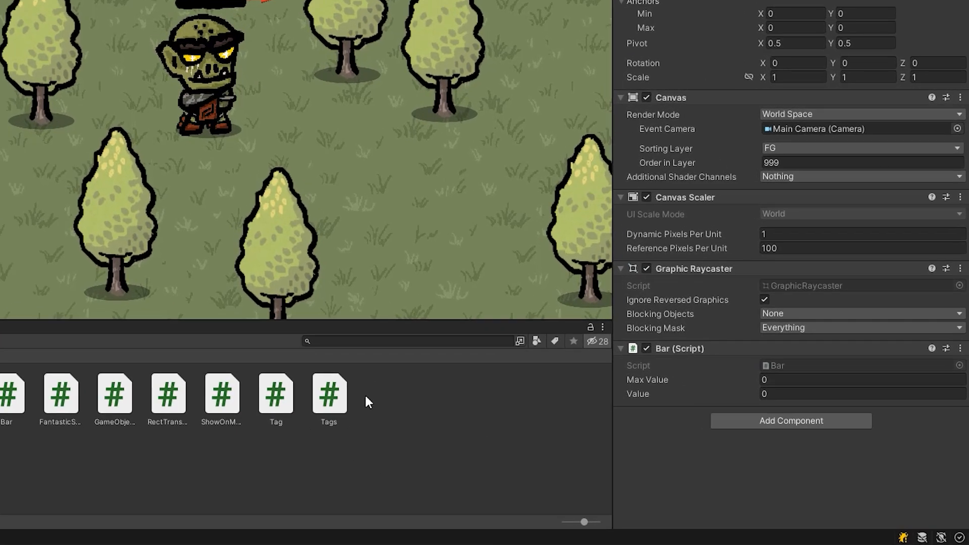
Step: Enter 100 for the Bar component's Max Value and Value fields
text(10)
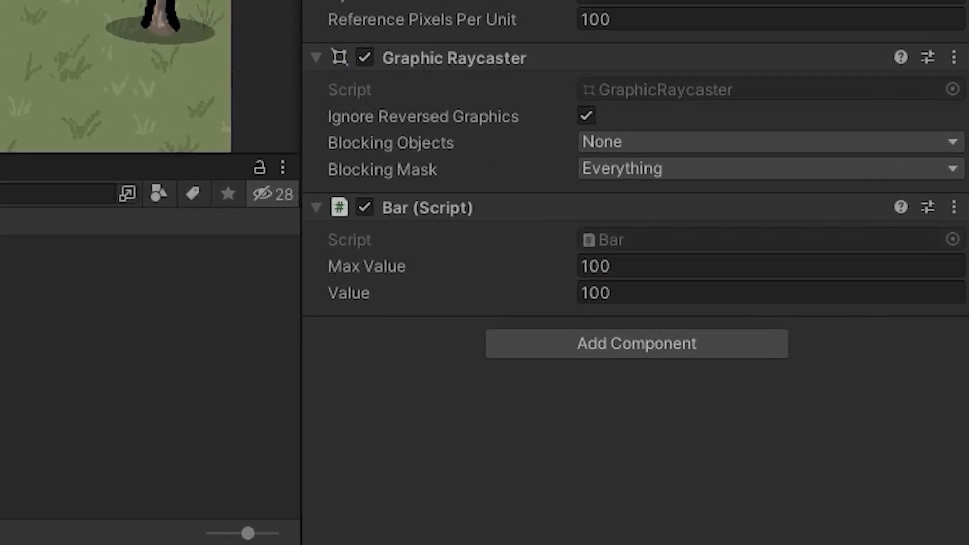
text(0)
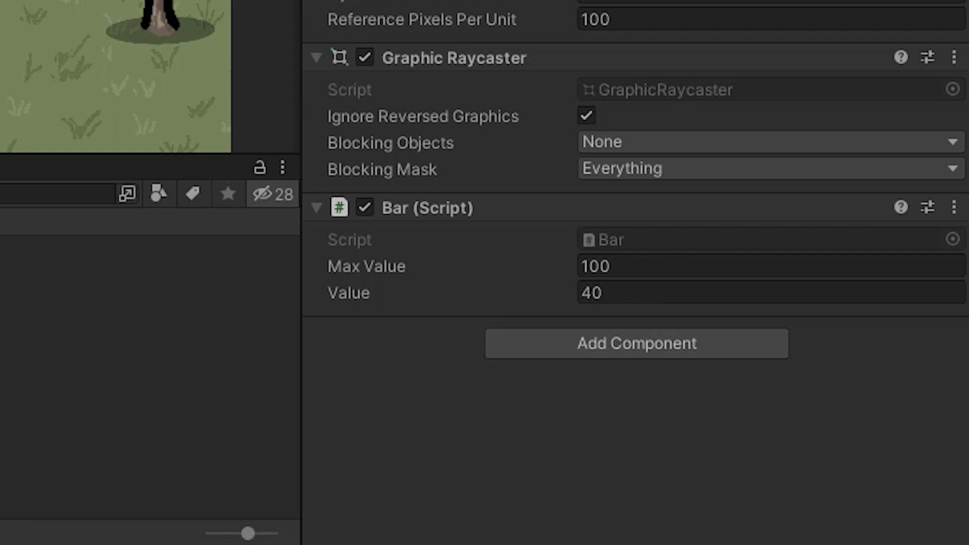
text(100)
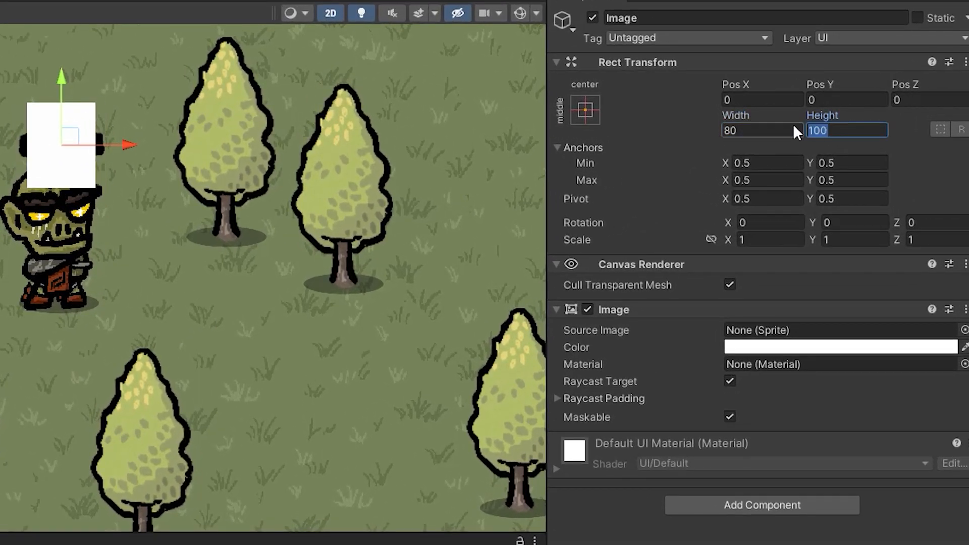
Step: Size the bar 80 by 10, anchor it left-middle, and colour TopBar red
text(10)
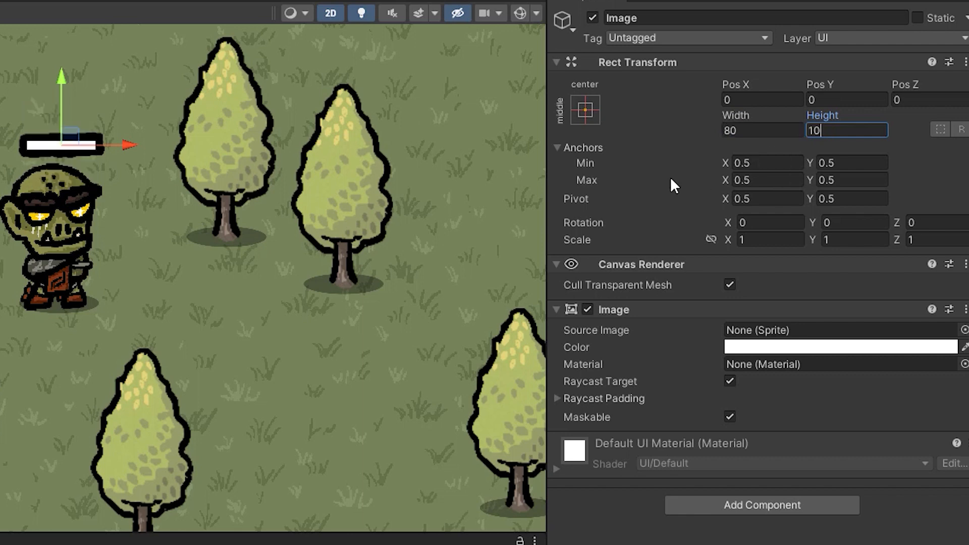
click(580, 109)
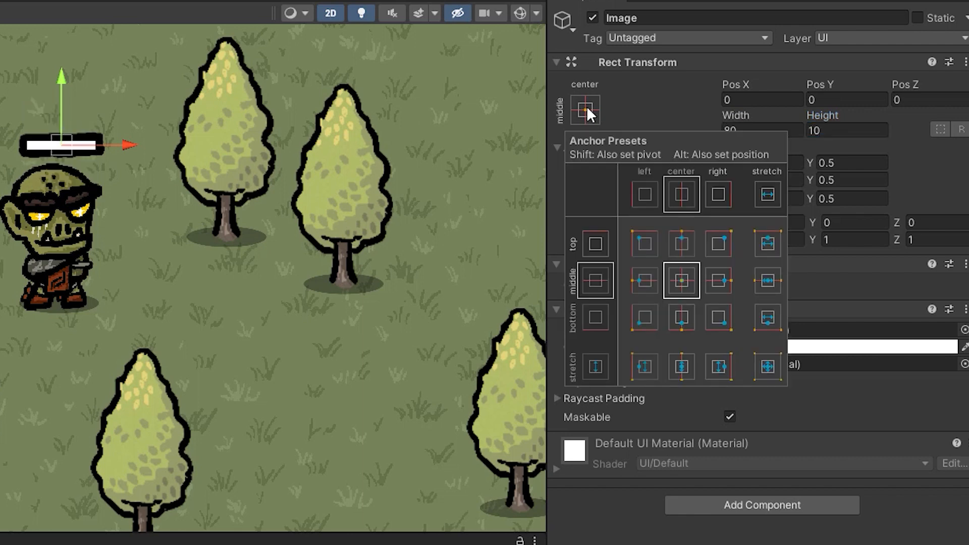
click(643, 280)
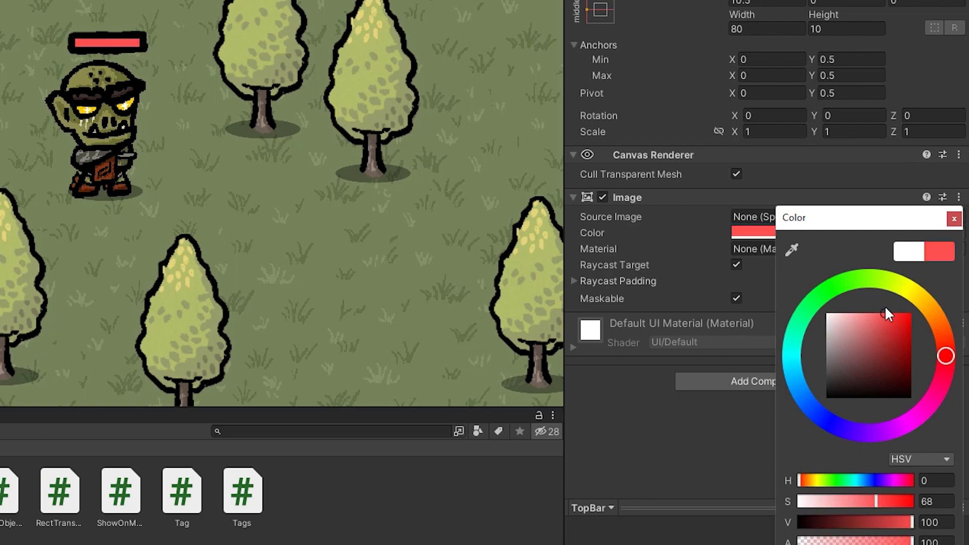
drag(885, 312, 890, 326)
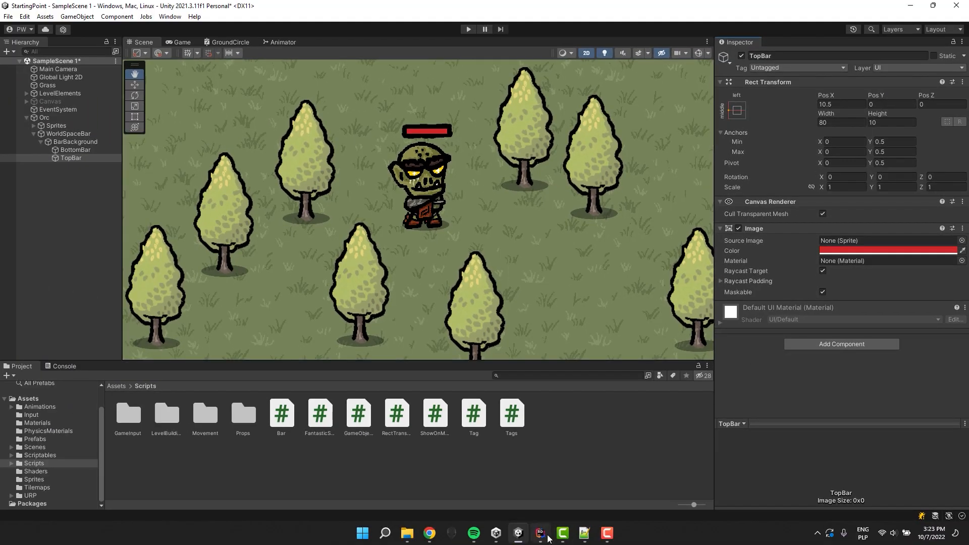
Step: Add _topBar/_bottomBar RectTransforms, TargetWidth, and Start storing _fullWidth from _topBar.rect.width
click(539, 533)
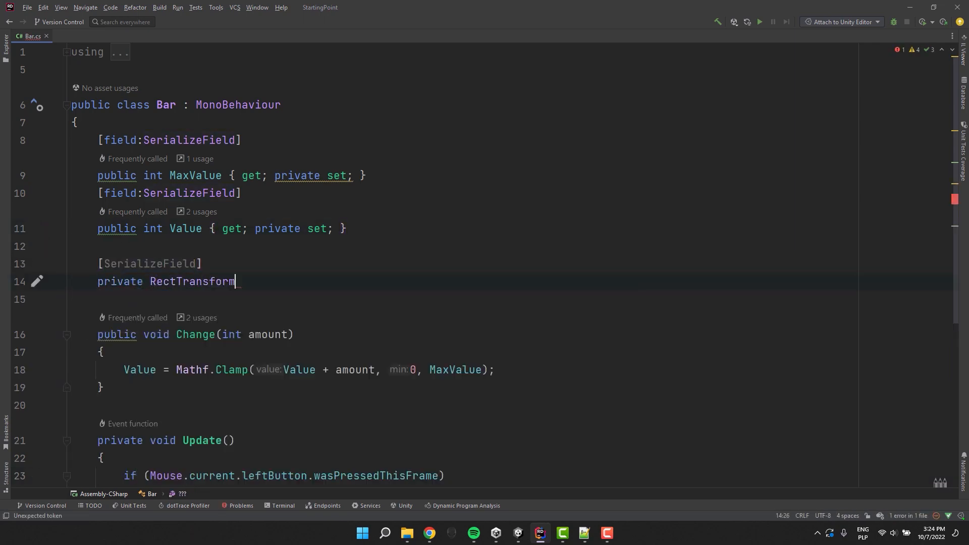
text(_topBar;)
text(private float _fullWidth;)
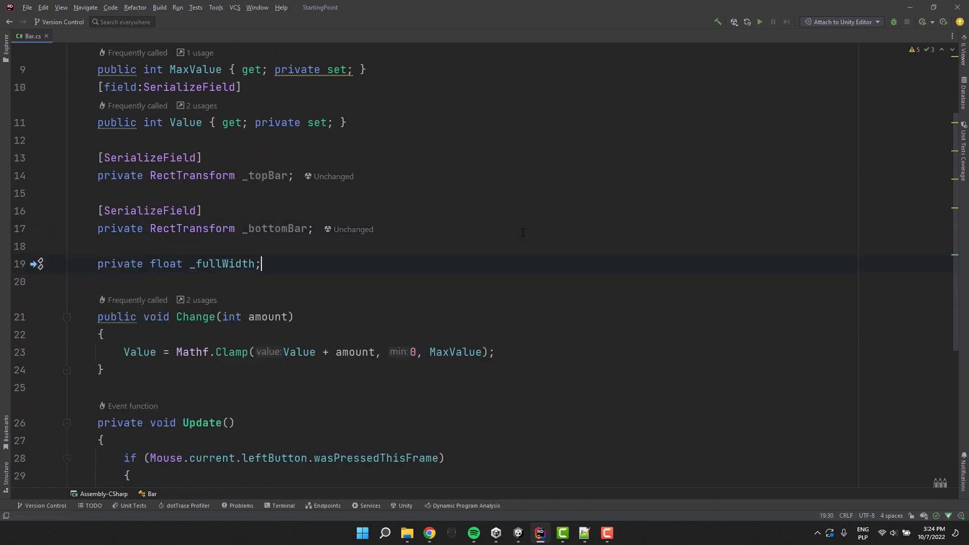
text(private float TargetWidth => Value * _fullWidth / MaxValue;)
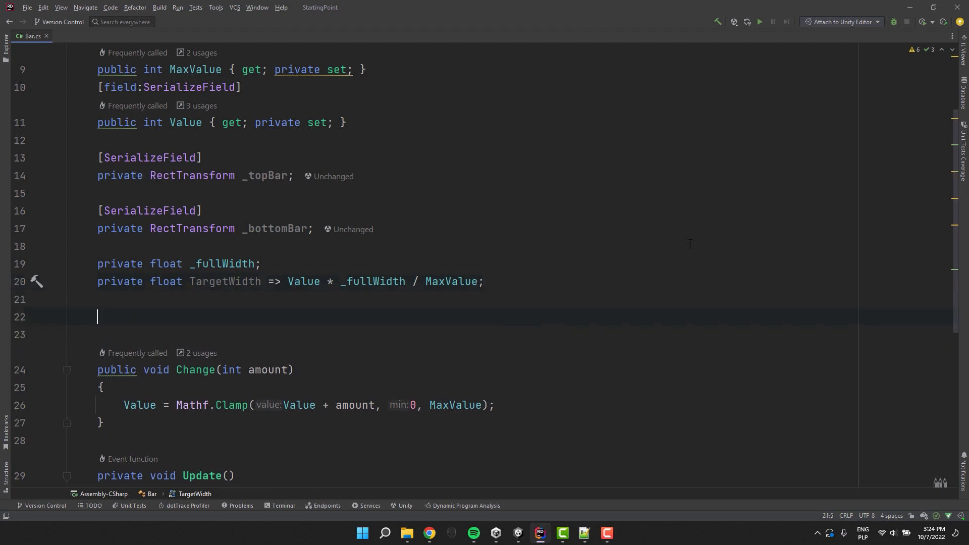
text(private void St)
text(_fullWidth = )
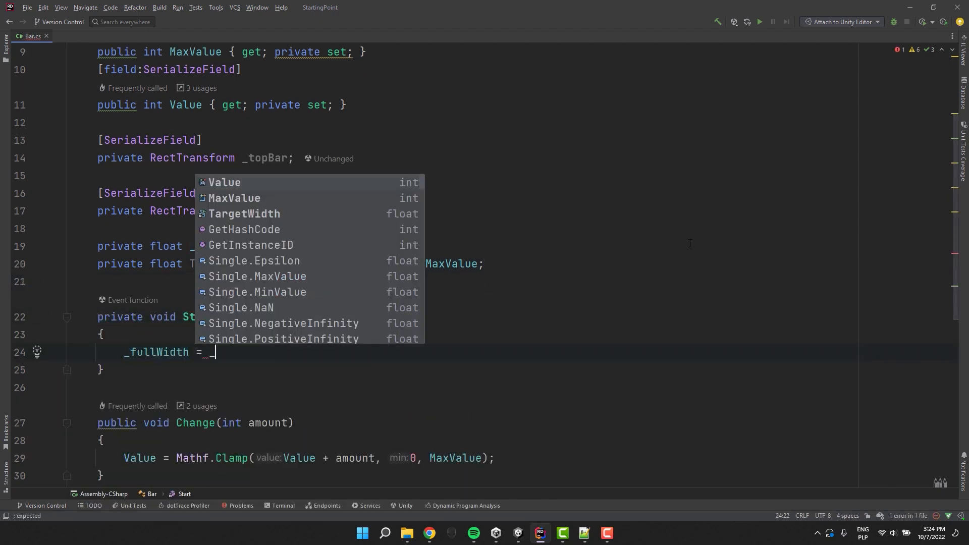
text(_topBar.rect.width;)
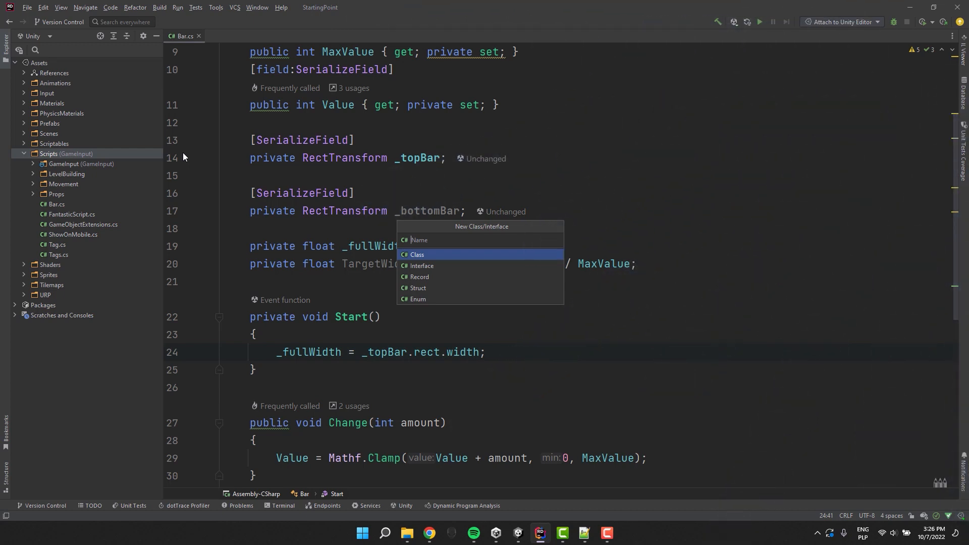
Step: Write static SetWidth extension setting sizeDelta to new Vector2(width, t.rect.height)
text(Rec)
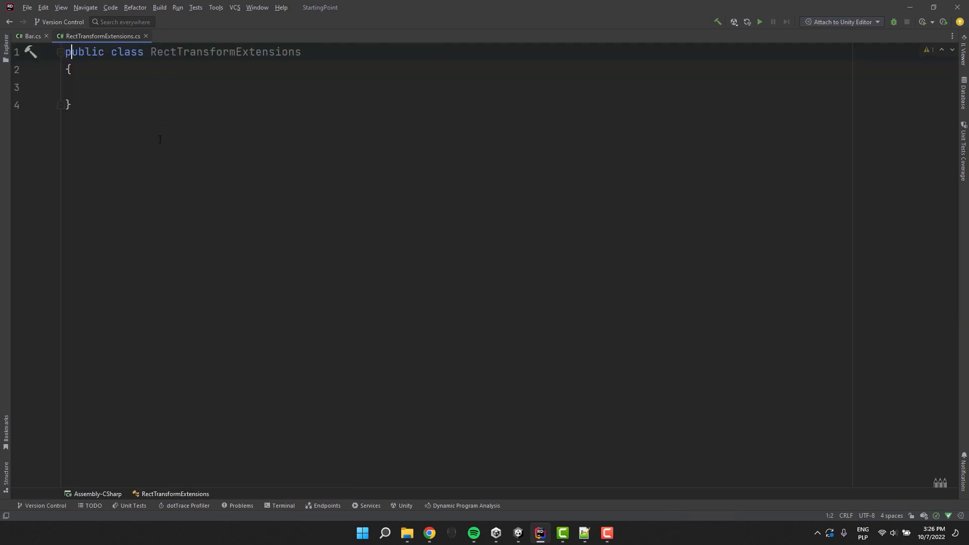
text(static)
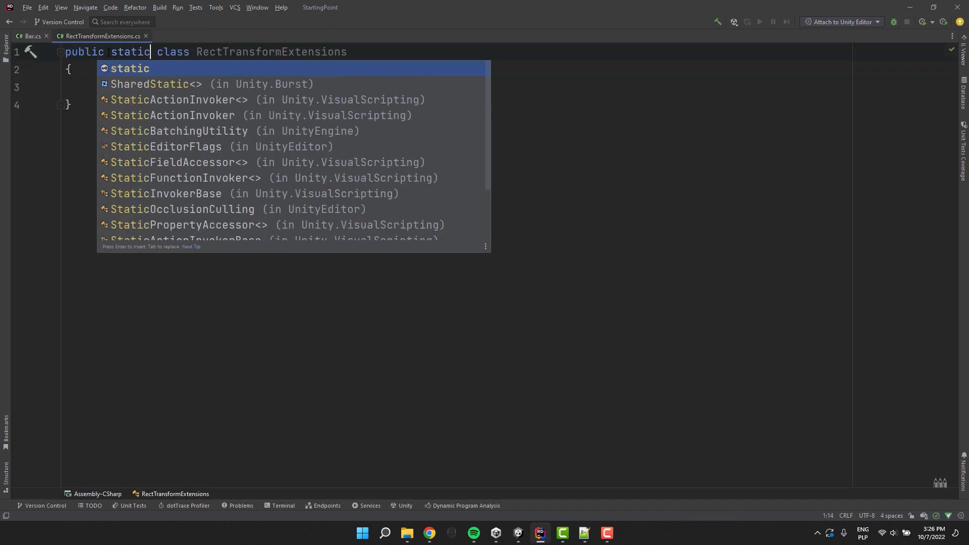
text(public static void)
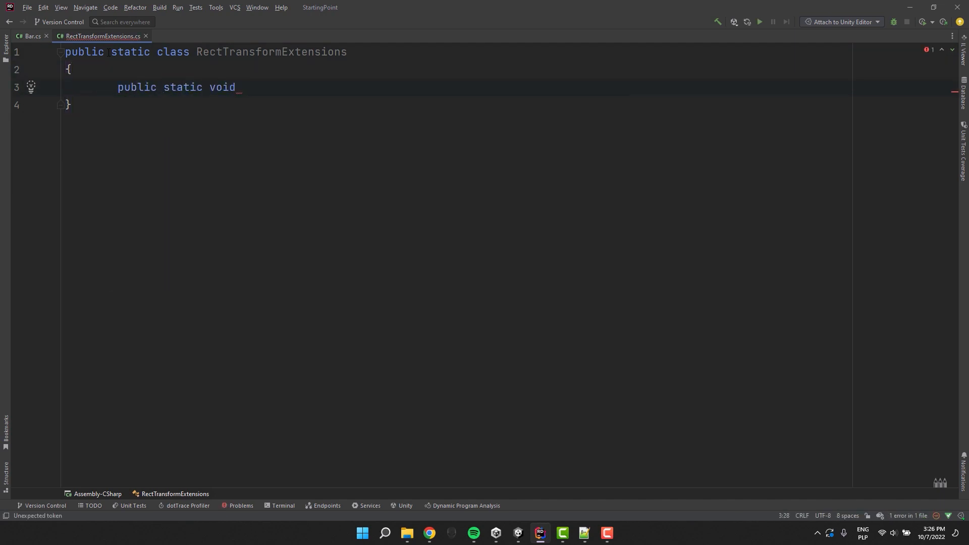
text(SetWidth(this RectTransform t,)
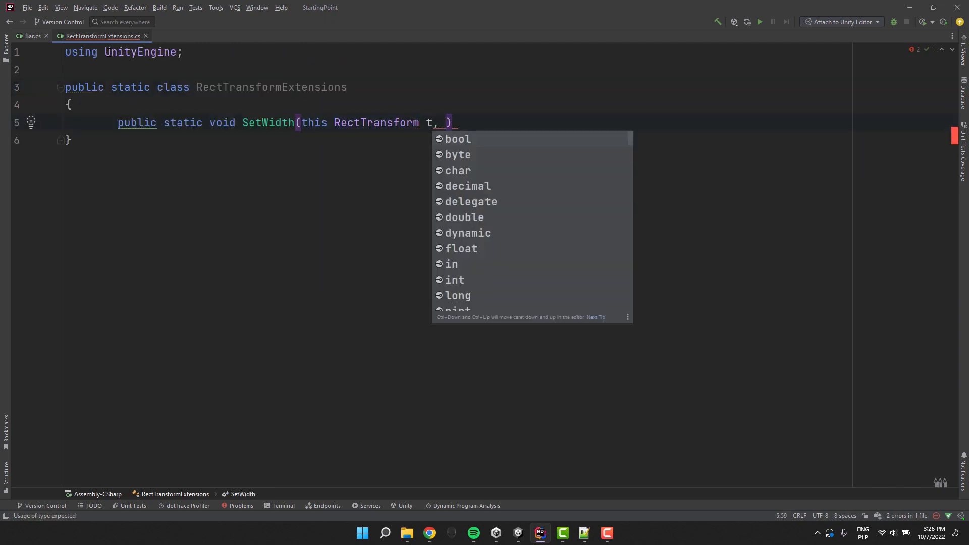
text(float width)
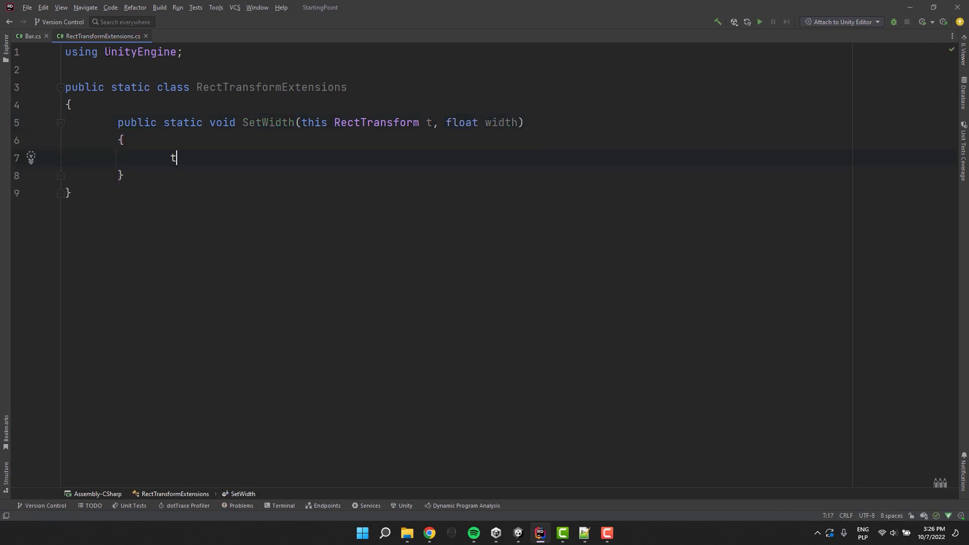
text(.sizeDelta = new Vector2()
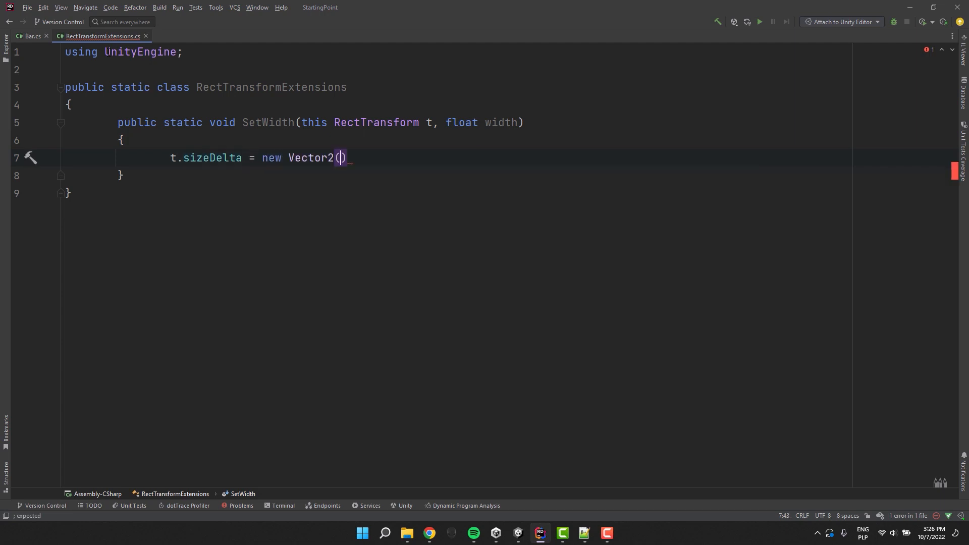
text(width,)
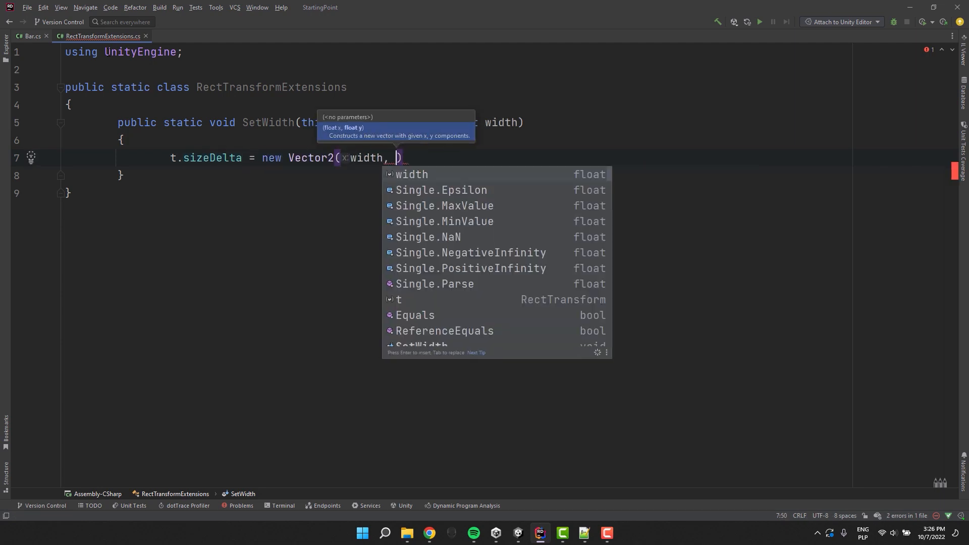
text(t.rect.height)
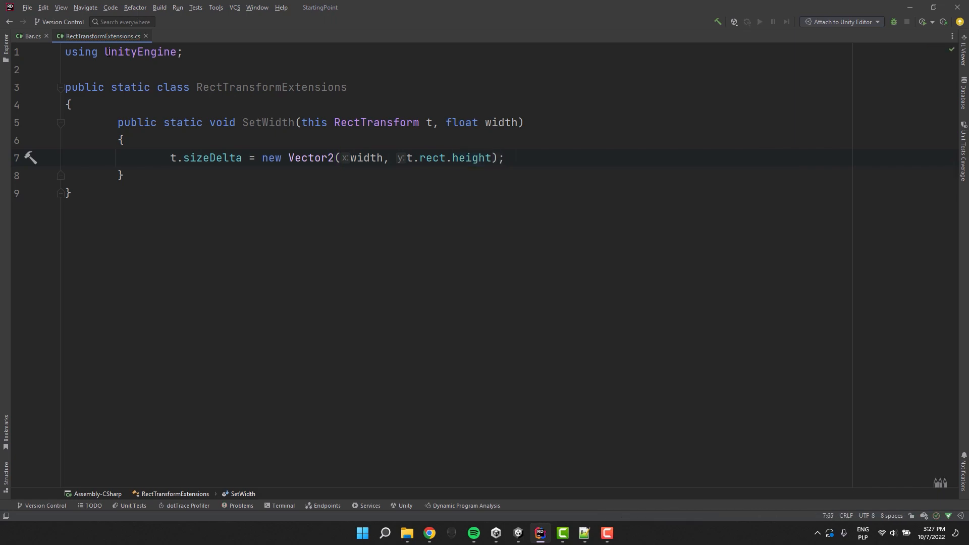
click(30, 37)
text(private IEnume)
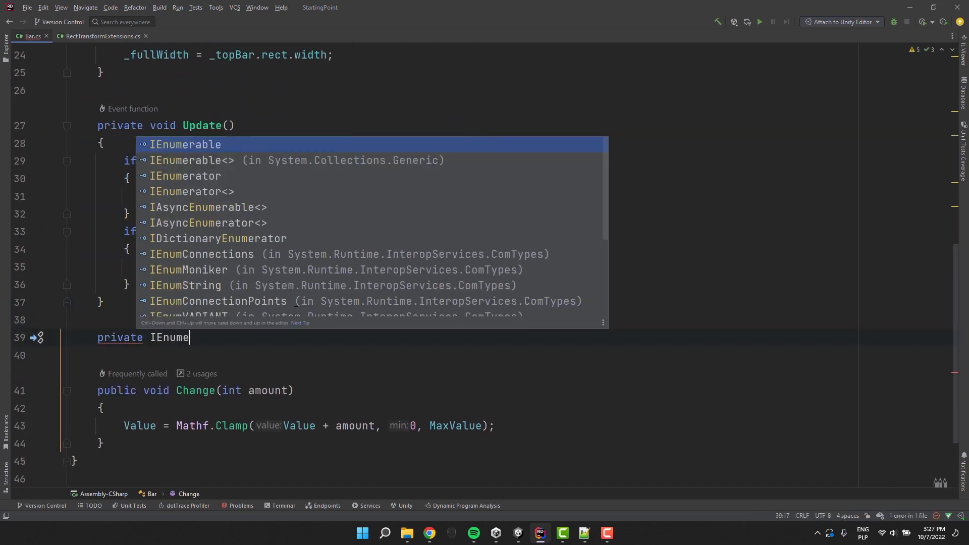
Step: Declare private IEnumerator AdjustBarWidth(int amount) in Bar.cs
text(rator_AdjustBarWidth)
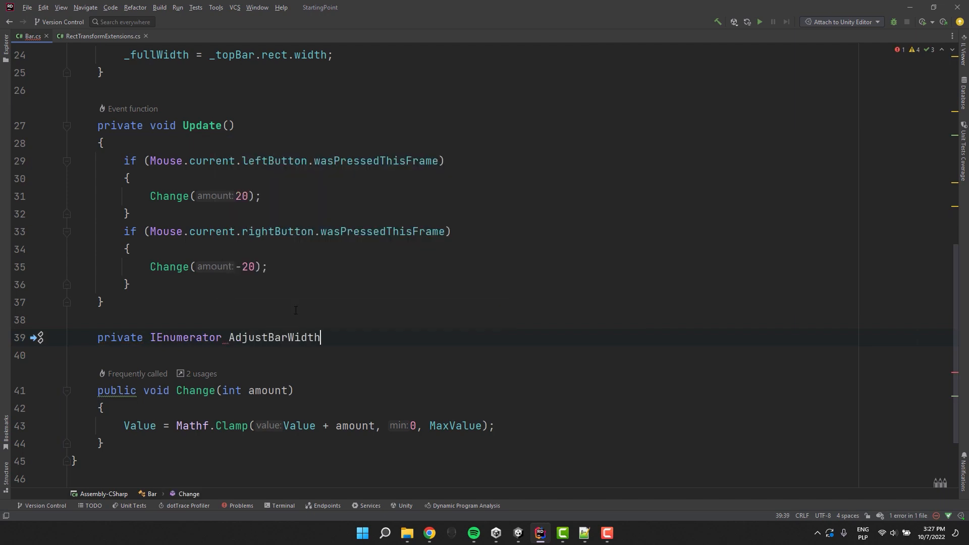
text((int amount))
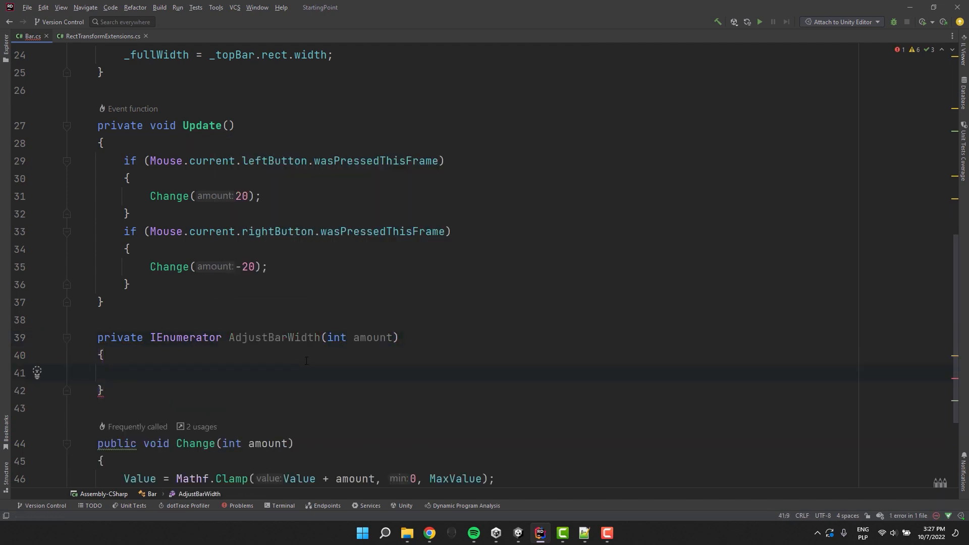
scroll(down, 3)
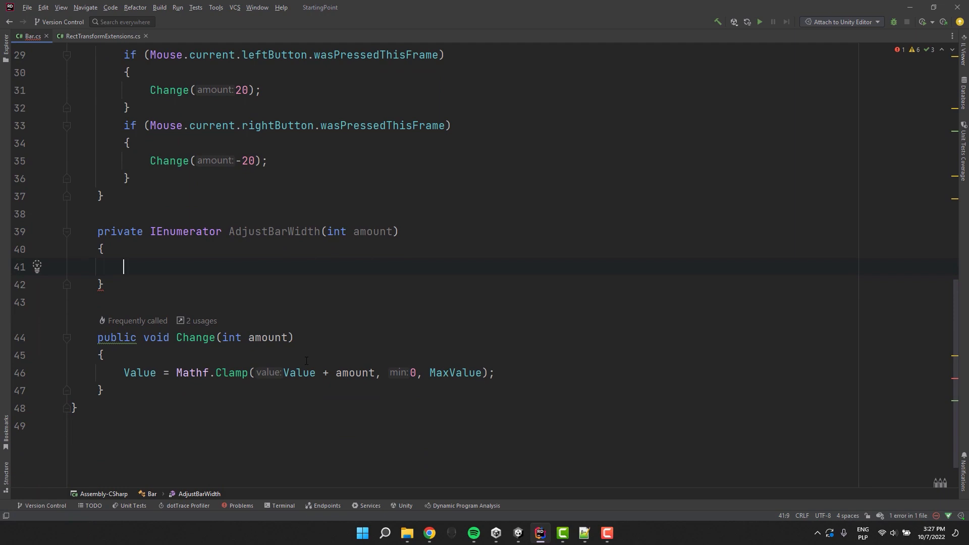
Step: Pick suddenChangeBar and slowChangeBar from _bottomBar/_topBar by whether amount >= 0
text(var suddenChangeBar = amou)
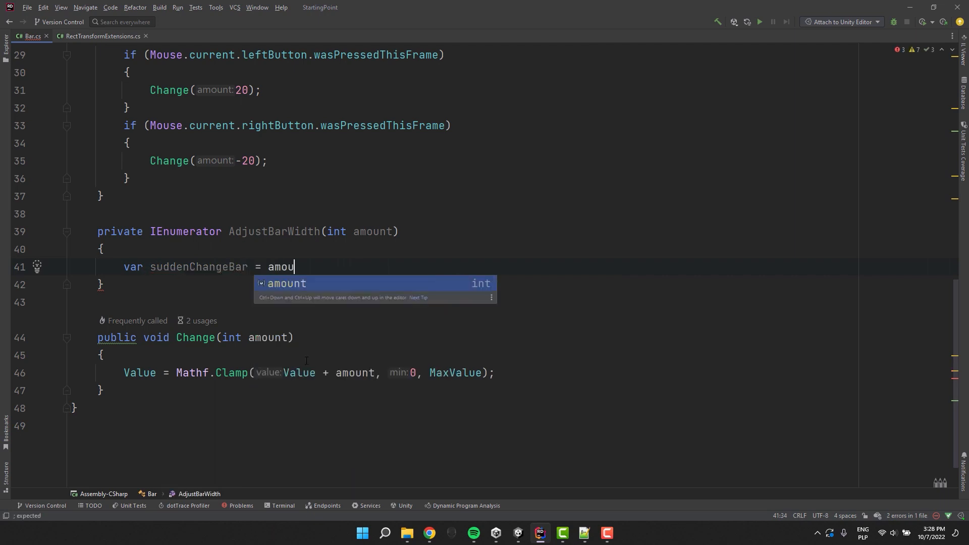
text(nt >= 0 ? _bottomBar : _topBar;)
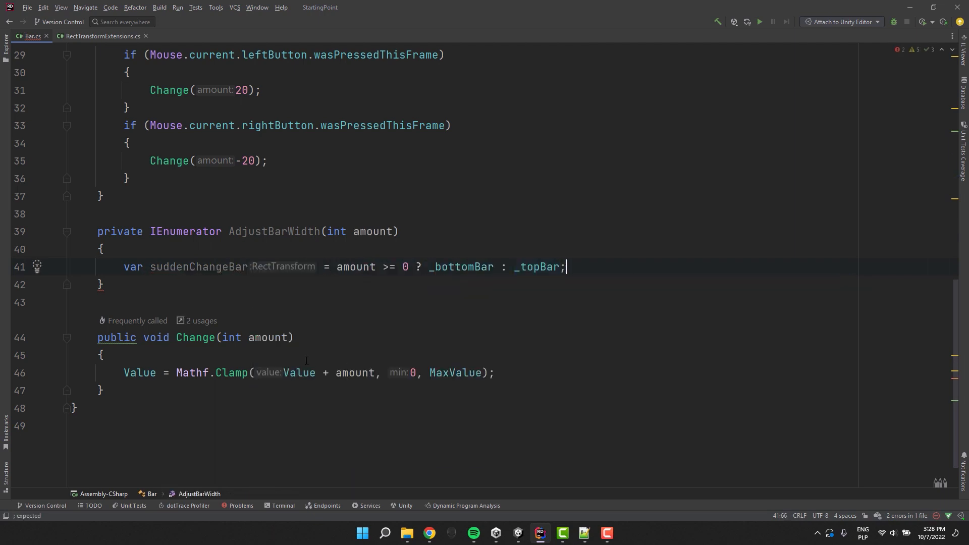
text(var slowChangeBar = amount)
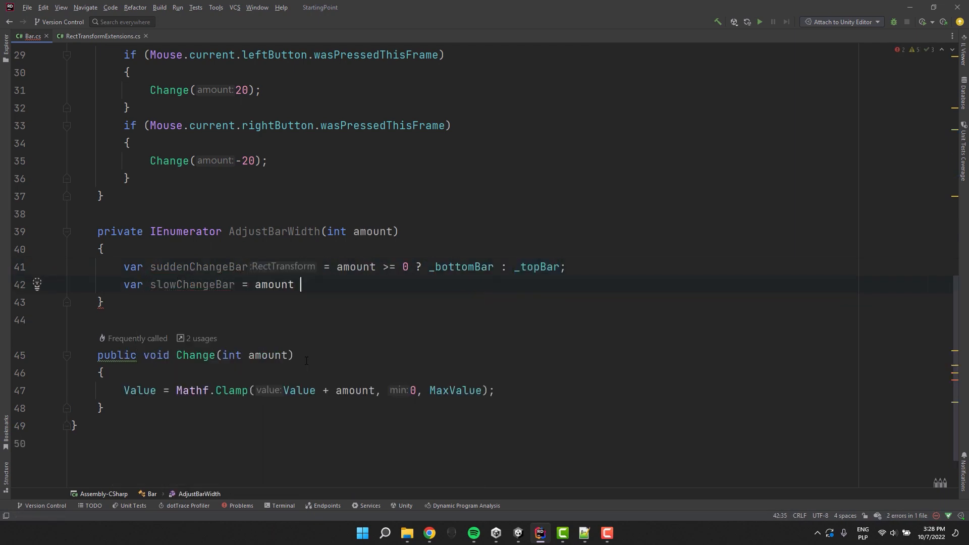
text(>= 0 ? _topBar : _bottomBar;)
text(while (Mathf)
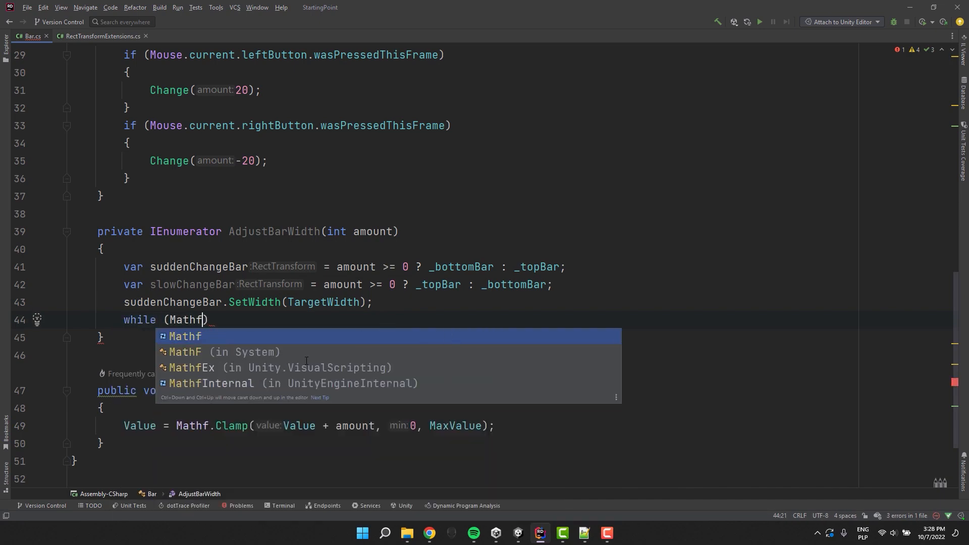
Step: Loop while Mathf.Abs of the bars' rect.width difference from TargetWidth exceeds 1f
text(.Abs(suddenChangeBar.)
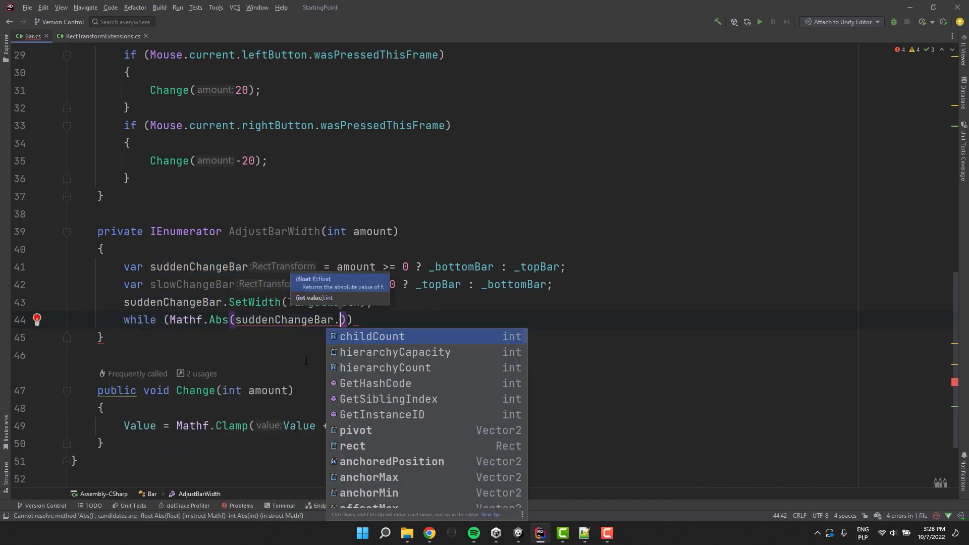
text(rect.width, T)
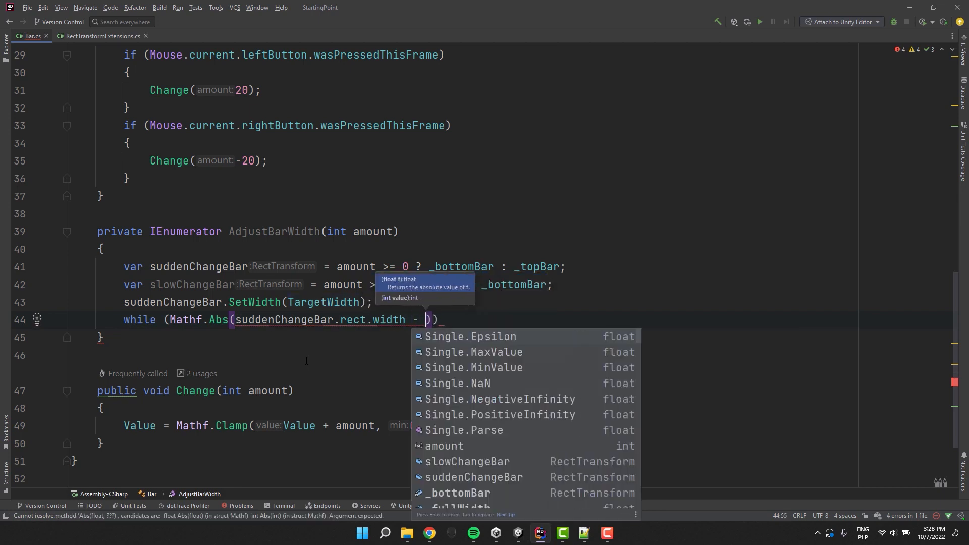
text(slowChangeBar.rect.width)
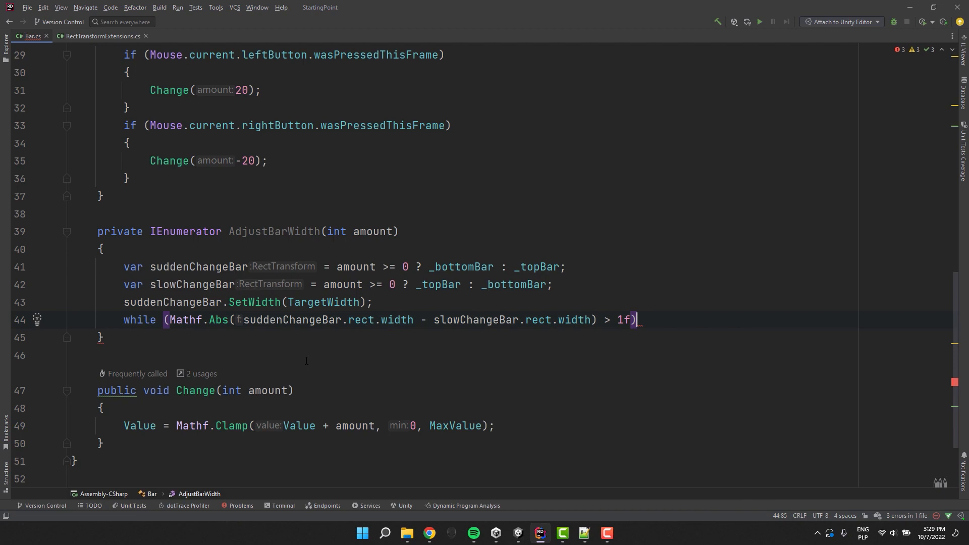
Step: Lerp slowChangeBar's width toward TargetWidth by Time.deltaTime * serialized _animationSpeed, yielding each frame
text(slowChangeBar.SetWidth(Mathf);)
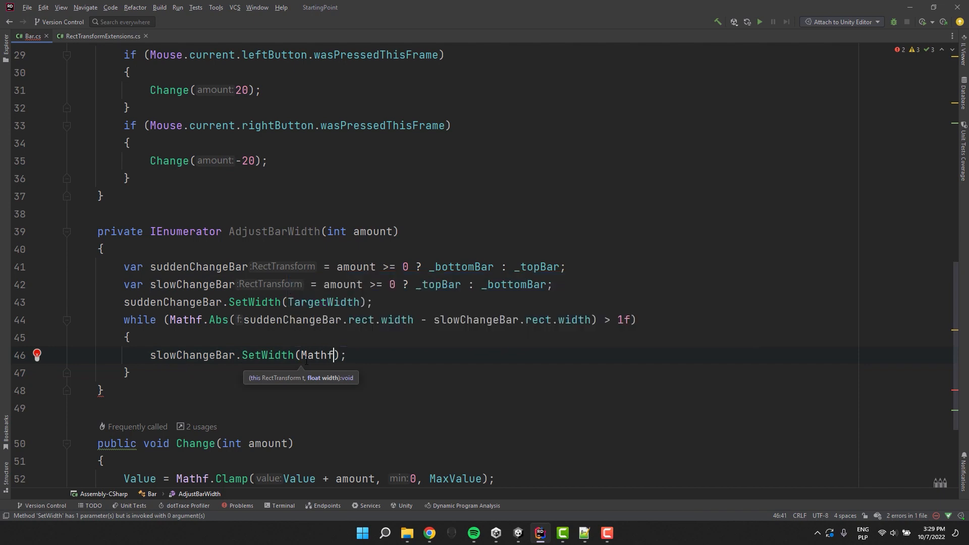
text(.Lerp(s)
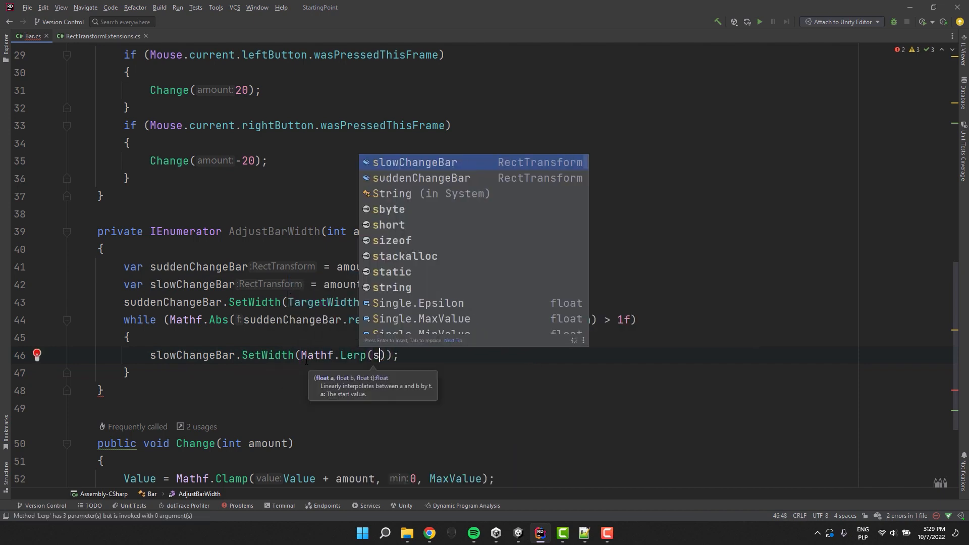
text(lowChangeBar.rect.width, TargetWidth, Time.deltaTime)
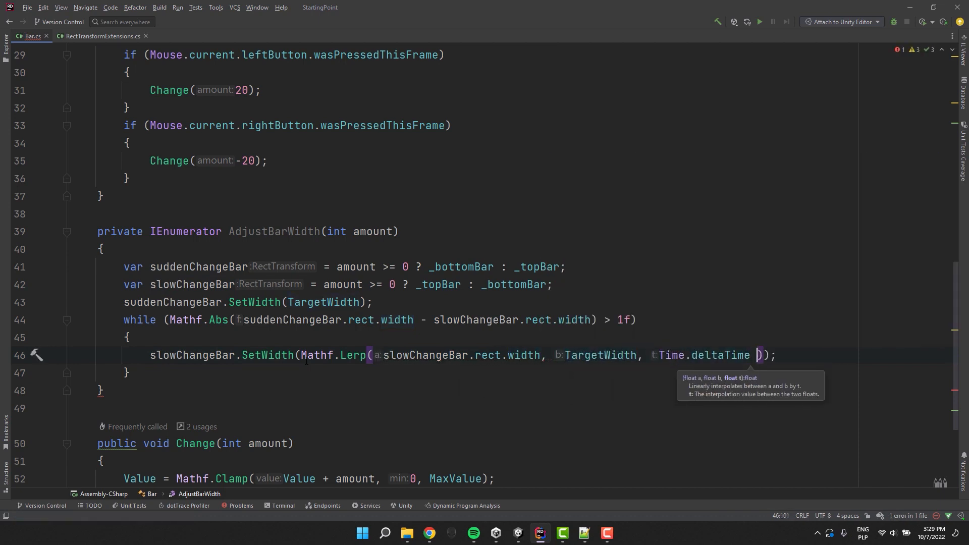
text(* _speed))
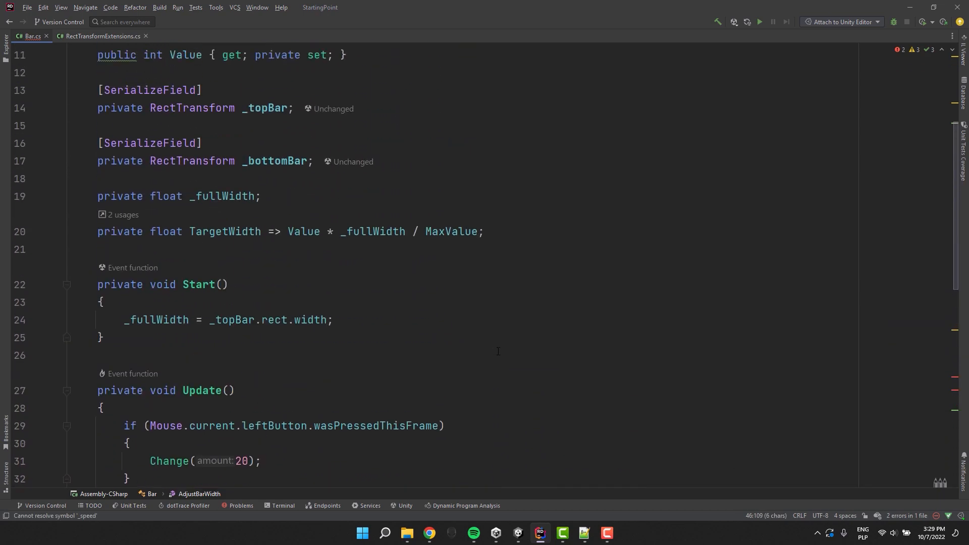
text([SerializeField)
text(private float _animationS)
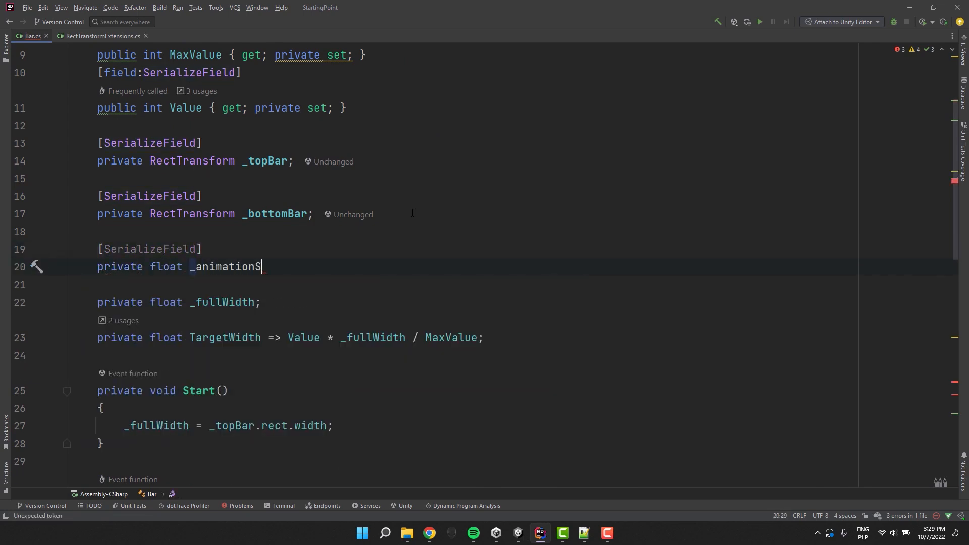
text(peed));)
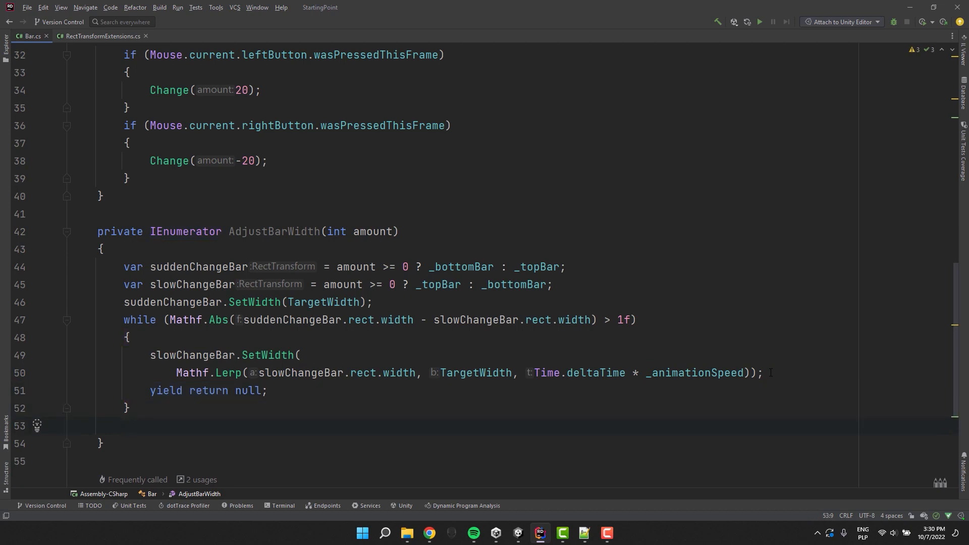
Step: After the loop, snap slowChangeBar exactly to TargetWidth with SetWidth
text(slowChangeBar.SetWidth();)
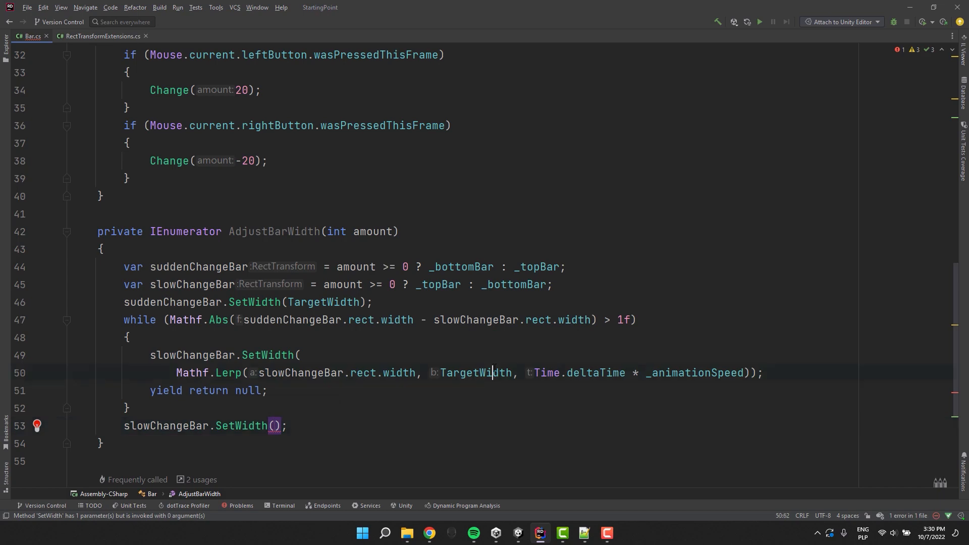
text(TargetWidth)
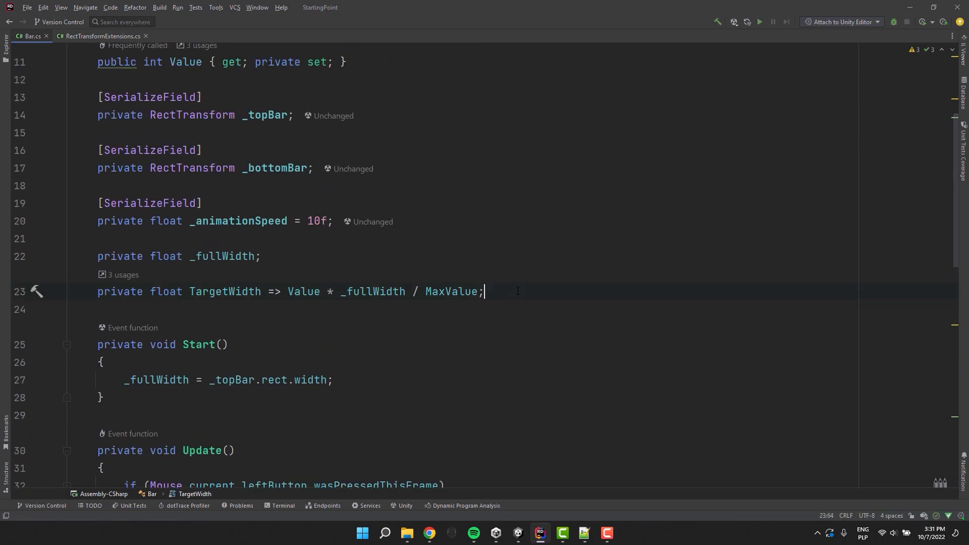
Step: In Change, stop any running _adjustBarWidthCoroutine and store StartCoroutine(AdjustBarWidth(amount))
text(private Coroutine _adjustBarWid)
text(if ()
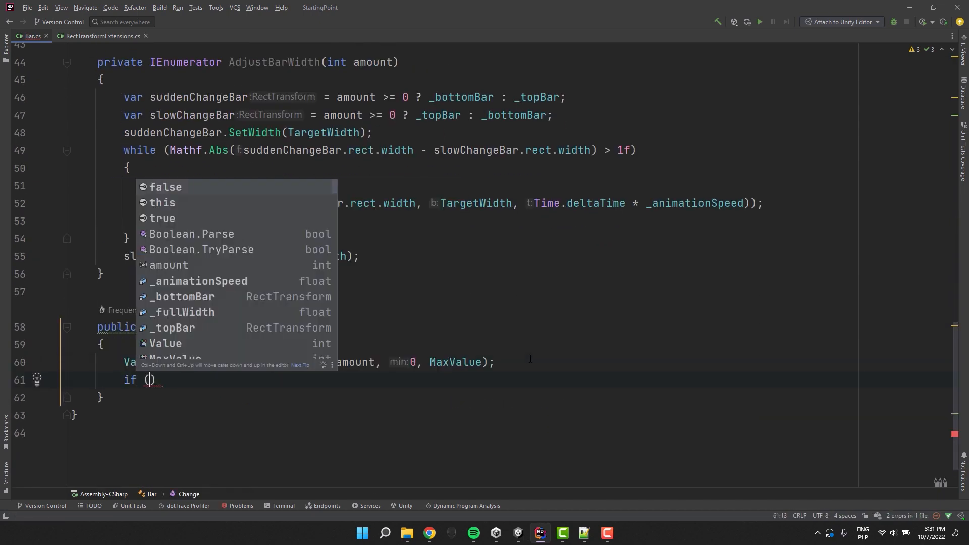
text(_adjustBarWidthCoroutine != null)
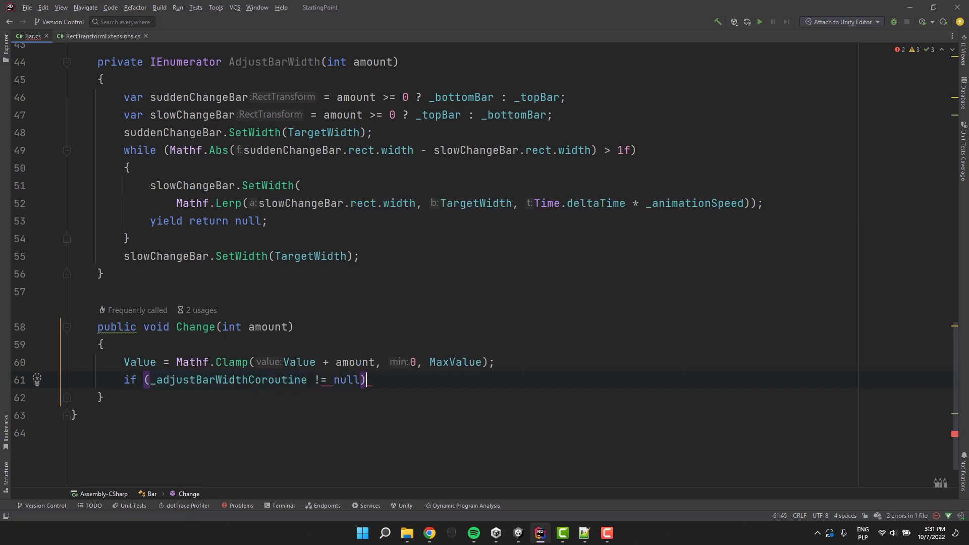
text(StopCoroutine(_adjustBarWidthCoroutine);)
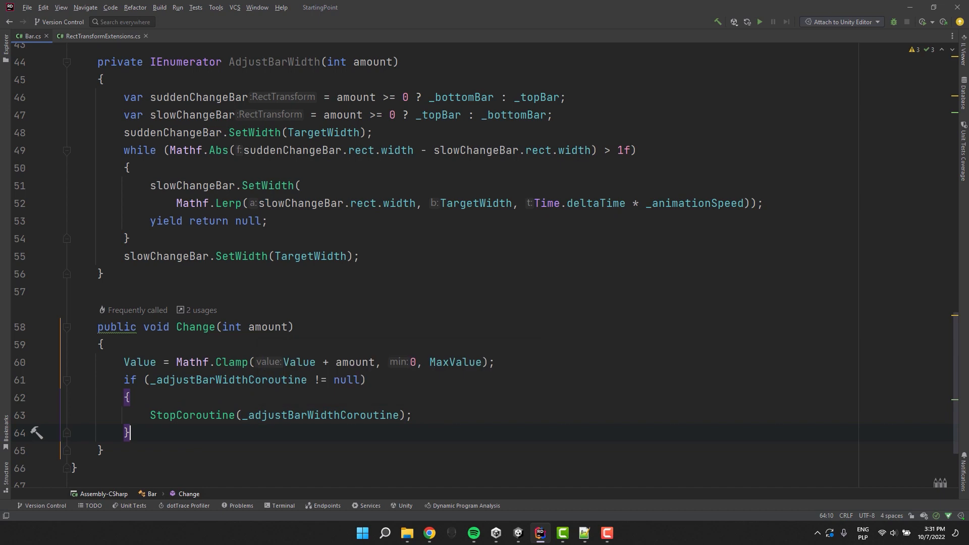
text(_adjustBarWidthCoroutine =)
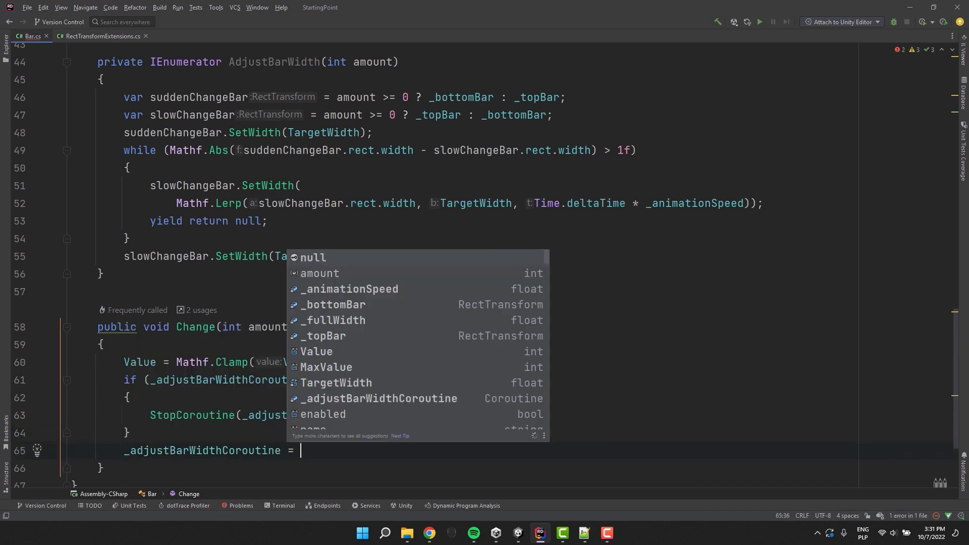
text(StartCoroutine())
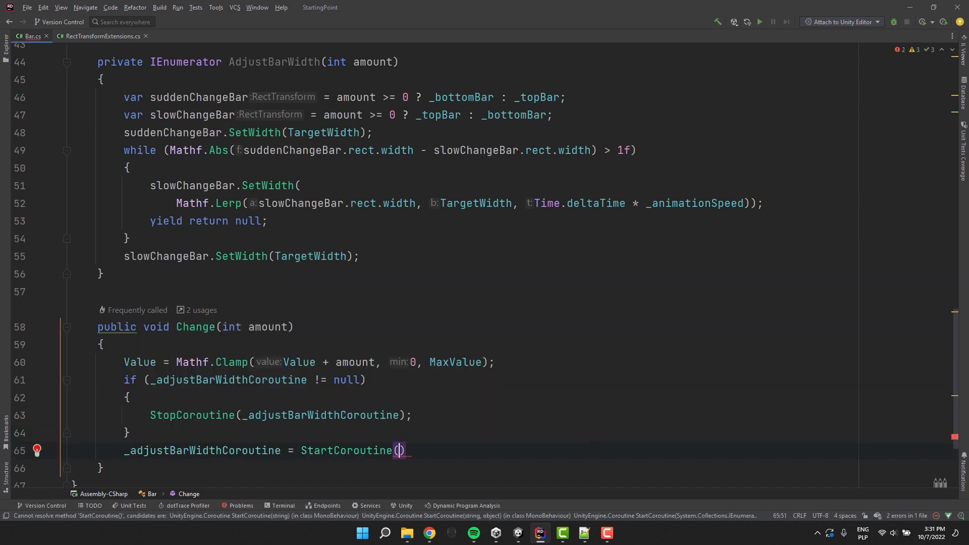
text(AdjustBarWidth)
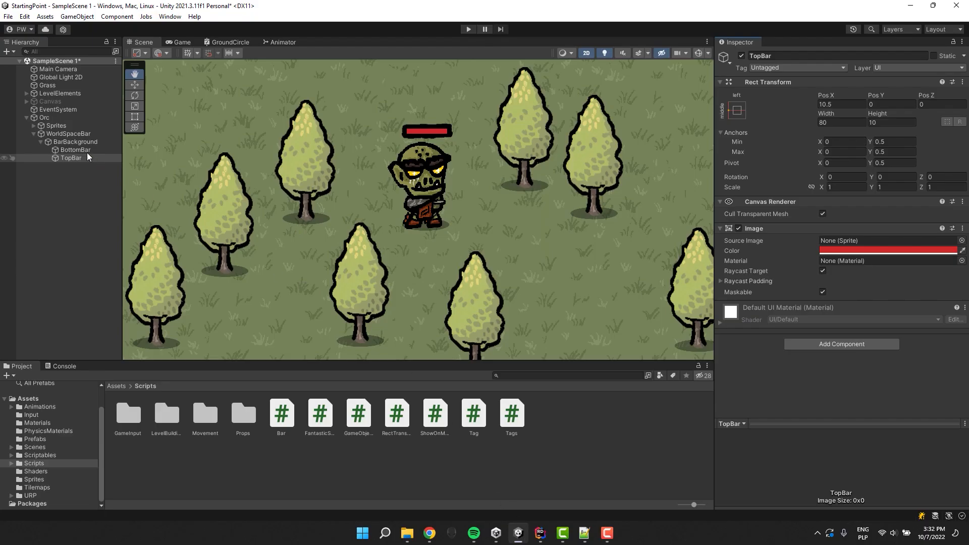
Step: Select WorldSpaceBar in Unity to inspect its Bar component settings
click(67, 133)
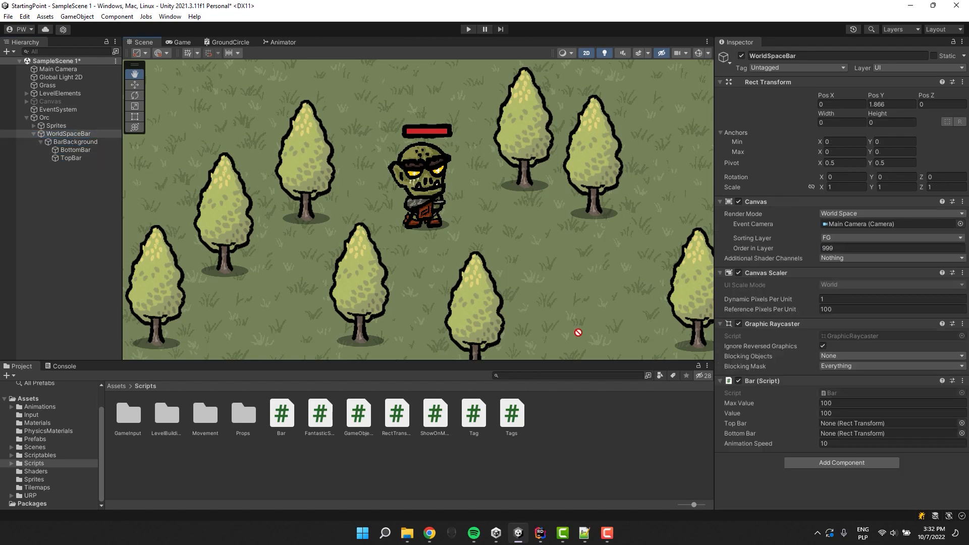